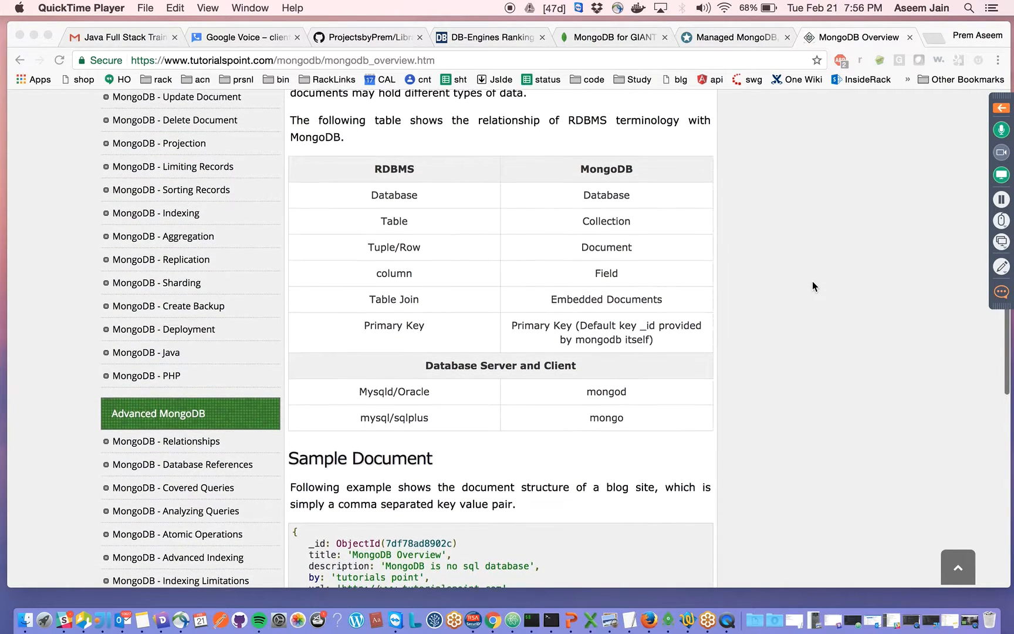
# - Activate the home-directory Terminal window, then return to the MongoDB tutorial in Chrome
pyautogui.scroll(-3)
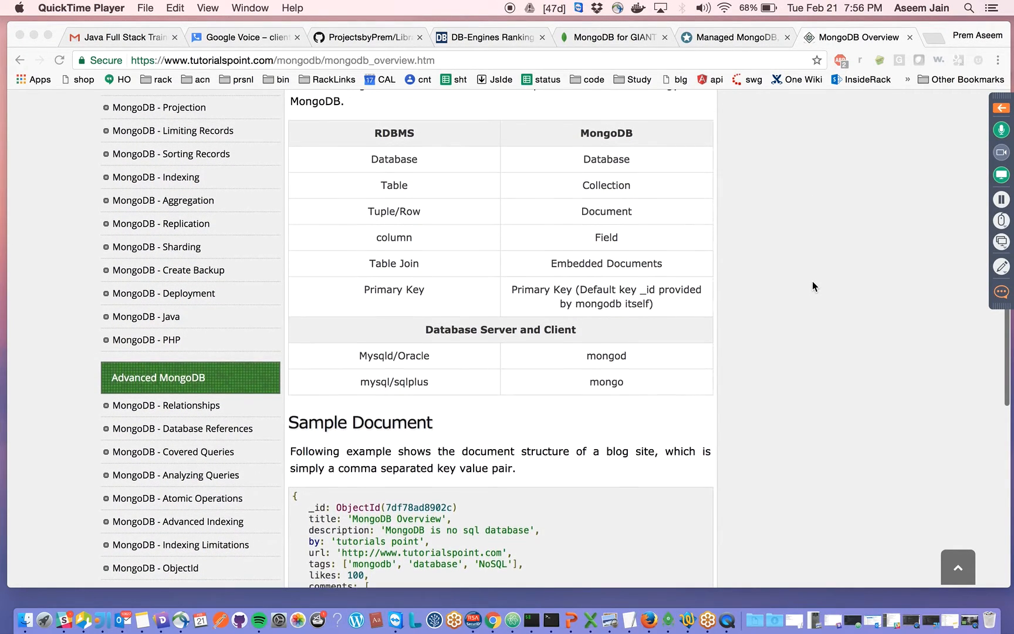
pyautogui.scroll(3)
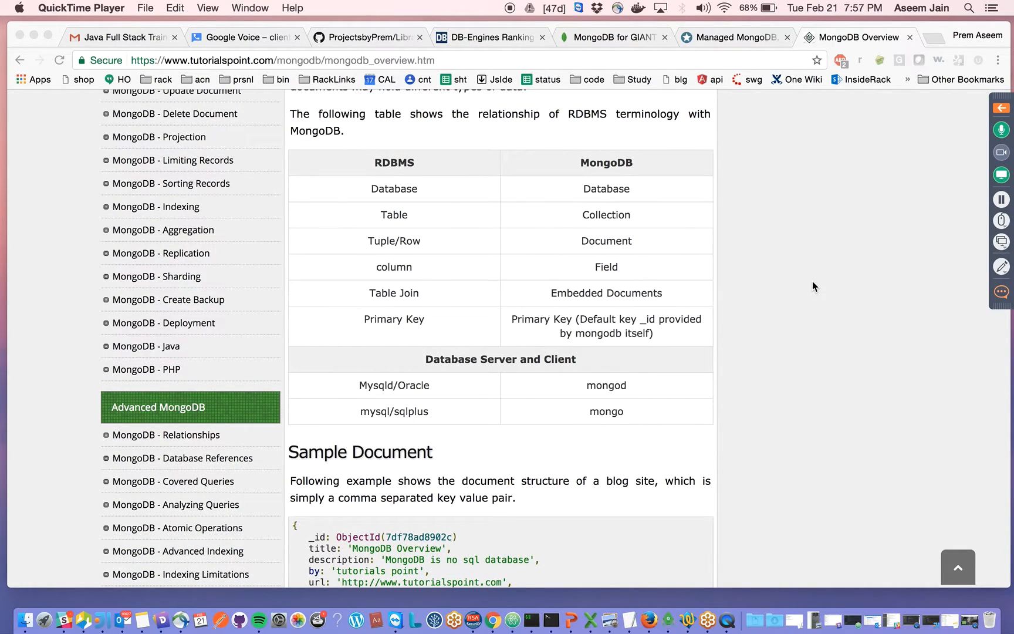
pyautogui.moveTo(805, 309)
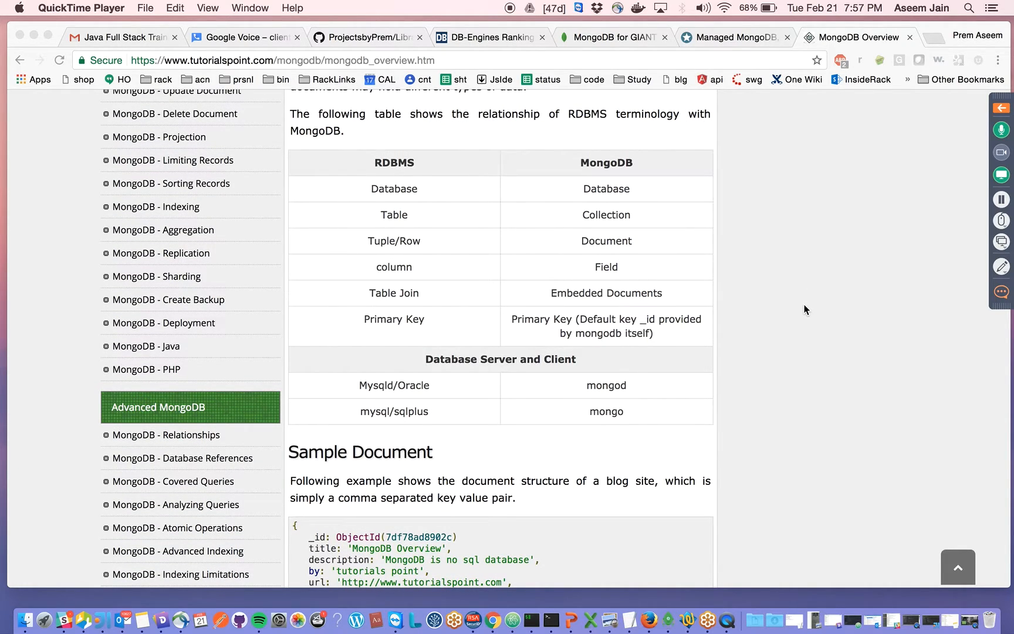
pyautogui.scroll(-3)
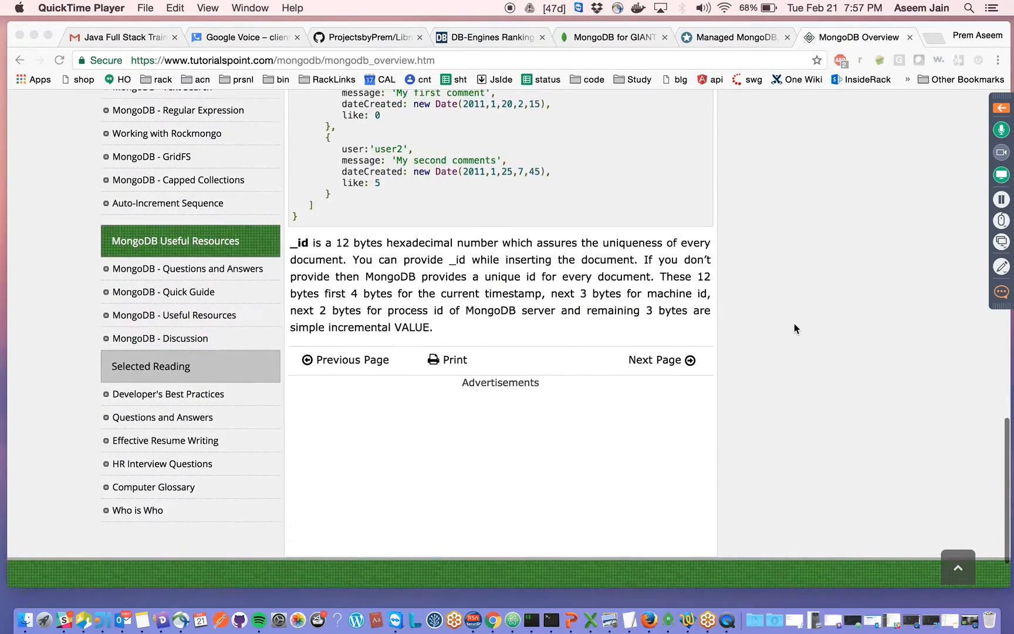
pyautogui.scroll(3)
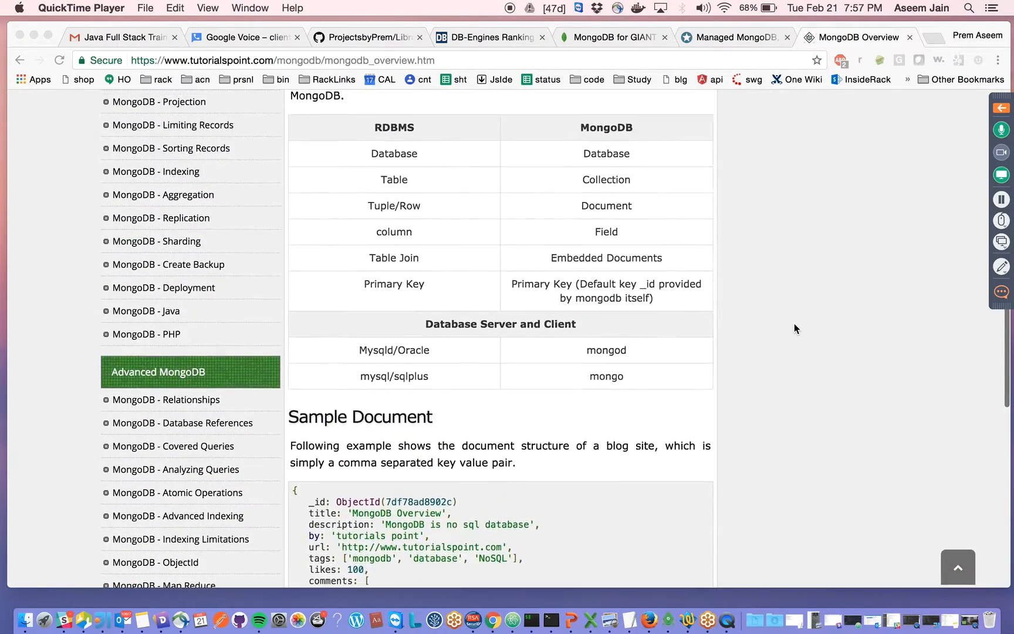
pyautogui.scroll(3)
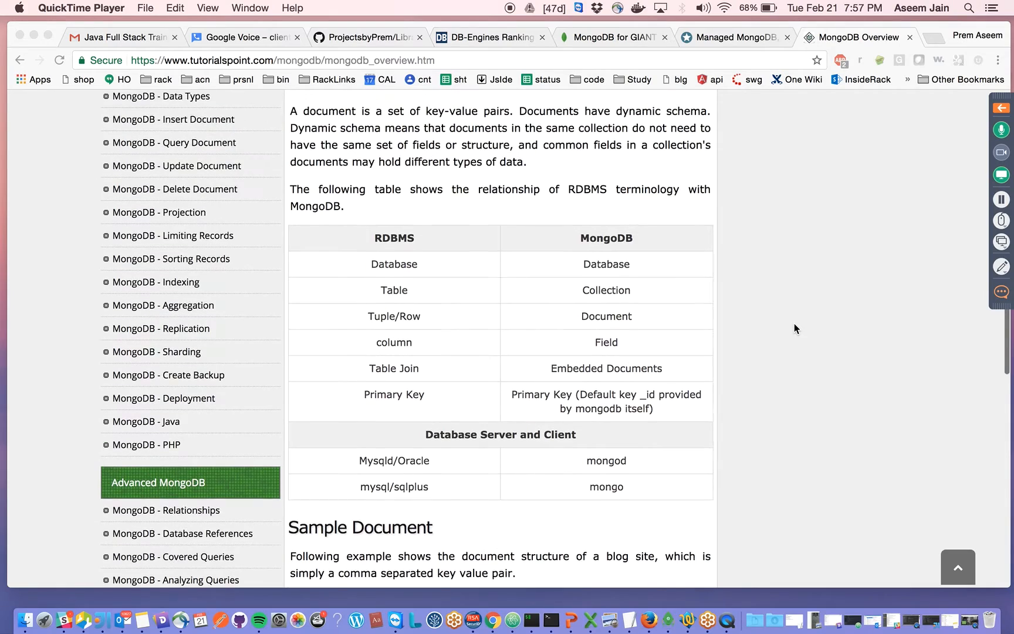
pyautogui.scroll(3)
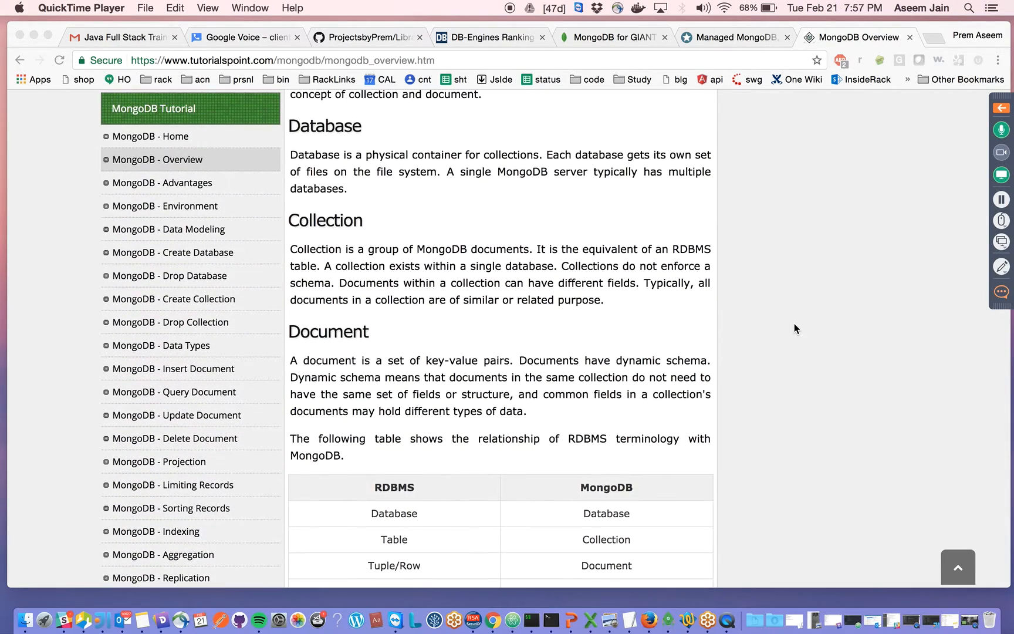
pyautogui.scroll(-3)
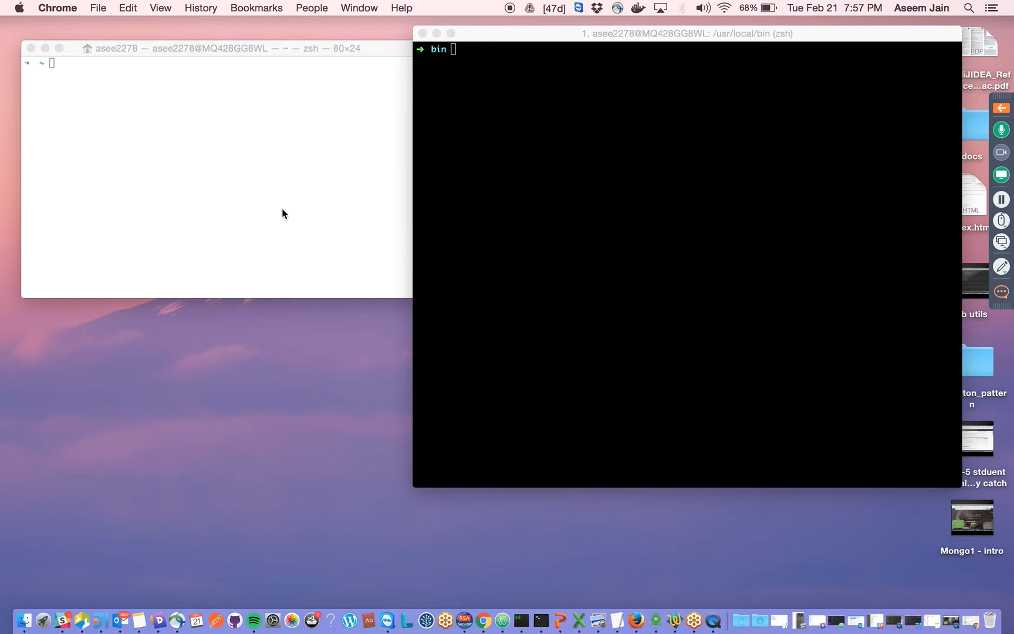
pyautogui.click(221, 172)
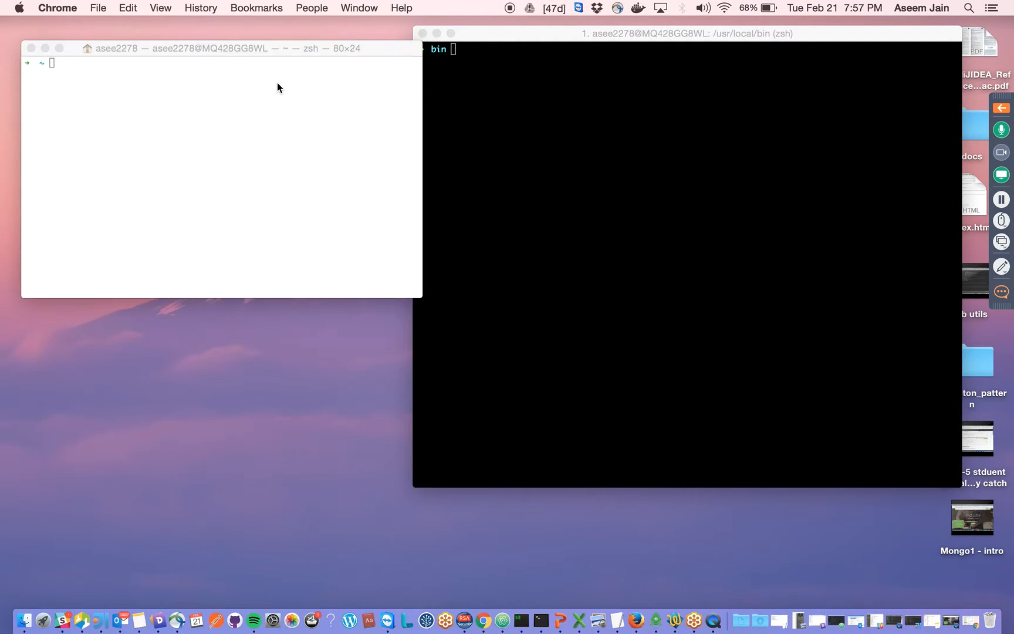
pyautogui.click(220, 169)
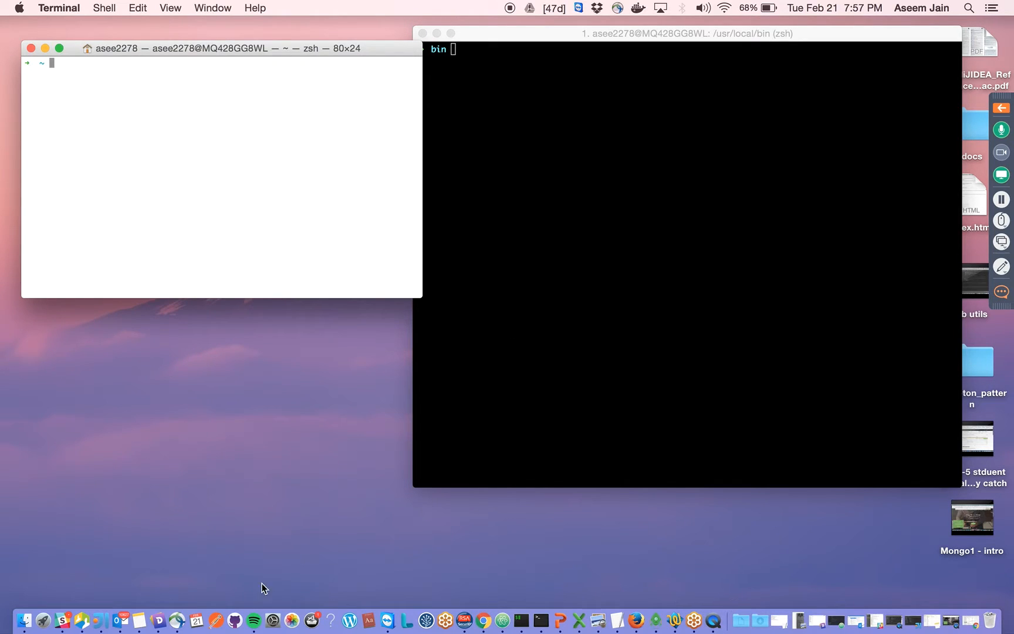
pyautogui.click(494, 621)
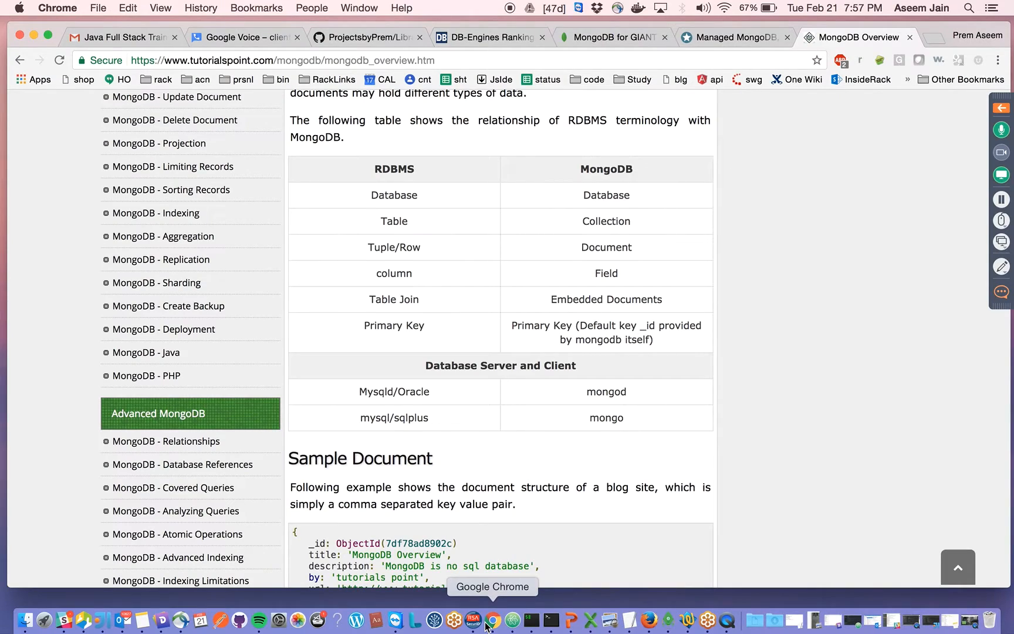
pyautogui.moveTo(471, 401)
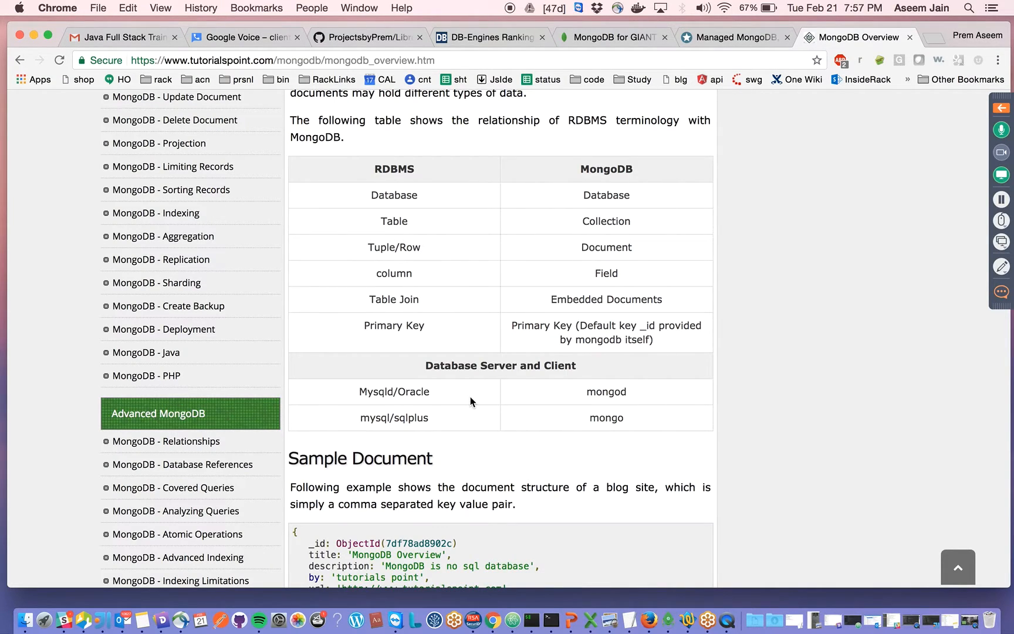
pyautogui.moveTo(641, 396)
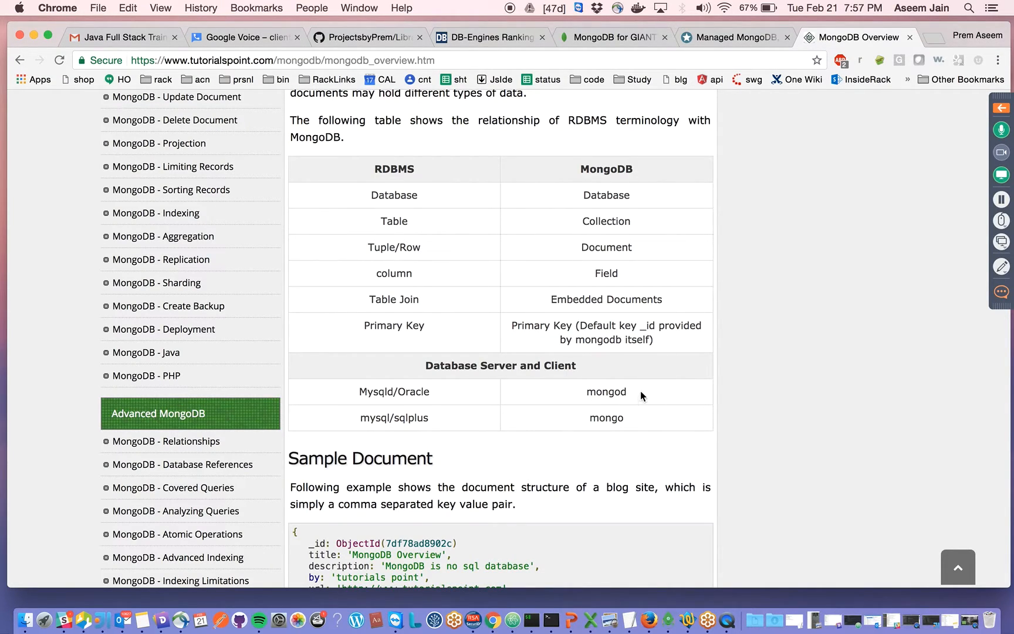
# - Highlight mongod, Client, Mysqld and mysql/sqlplus in the server-and-client table
pyautogui.doubleClick(606, 392)
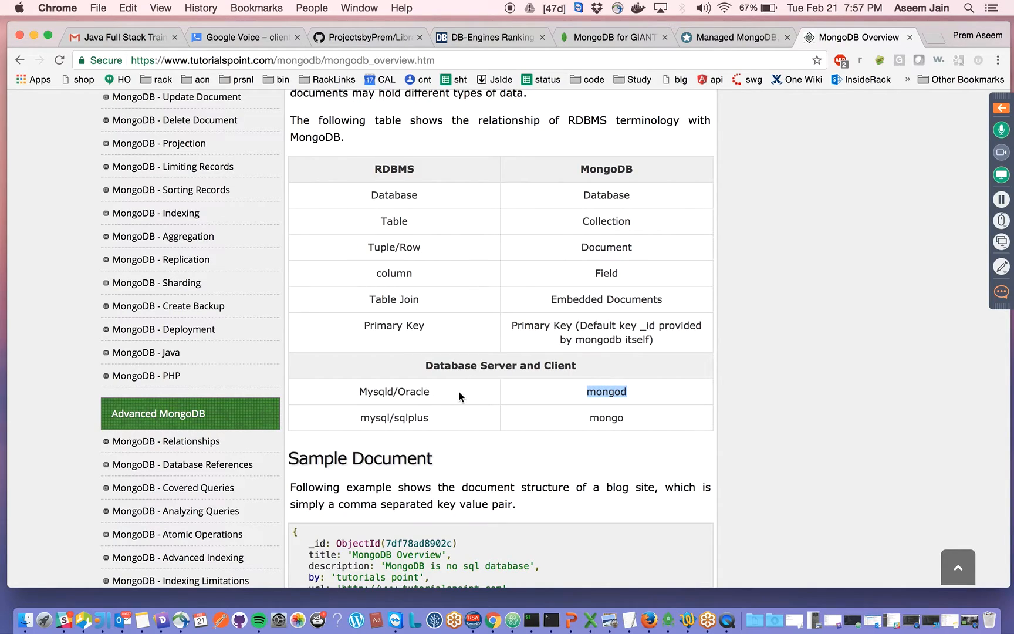
pyautogui.moveTo(425, 373)
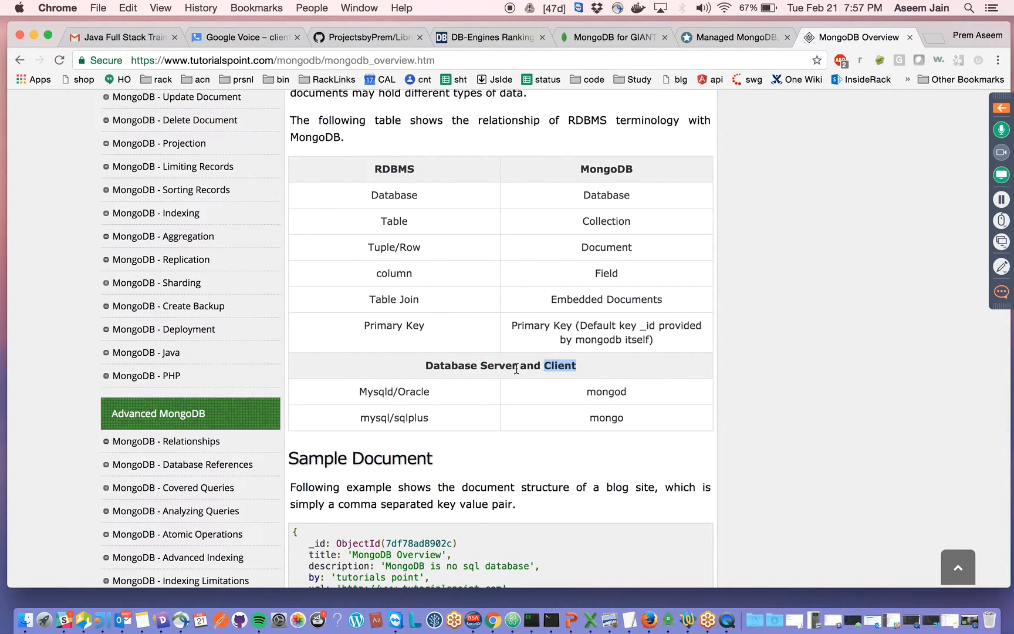
pyautogui.doubleClick(471, 365)
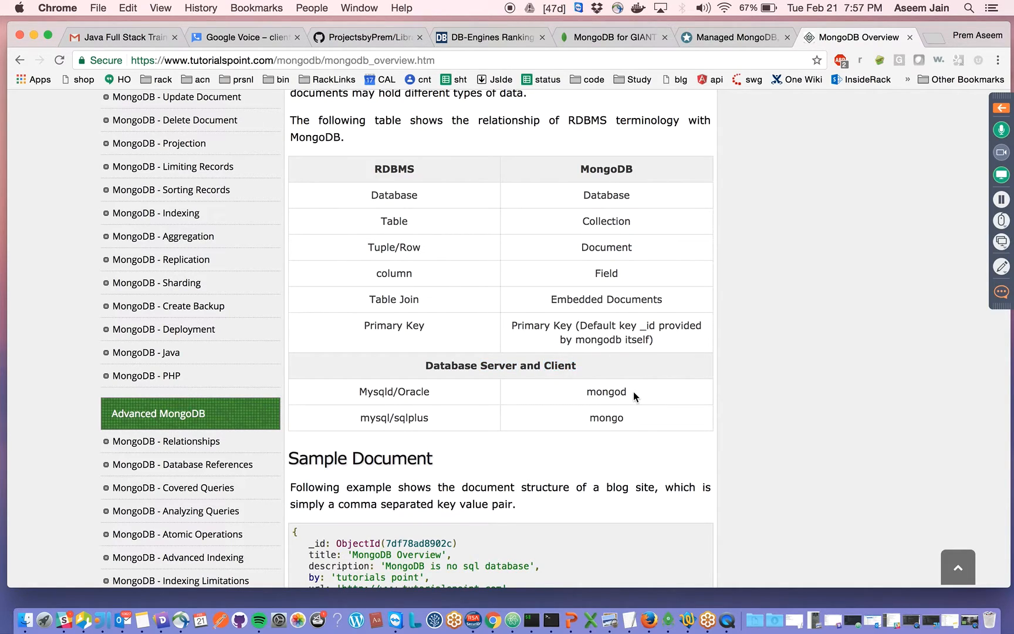
pyautogui.moveTo(394, 392)
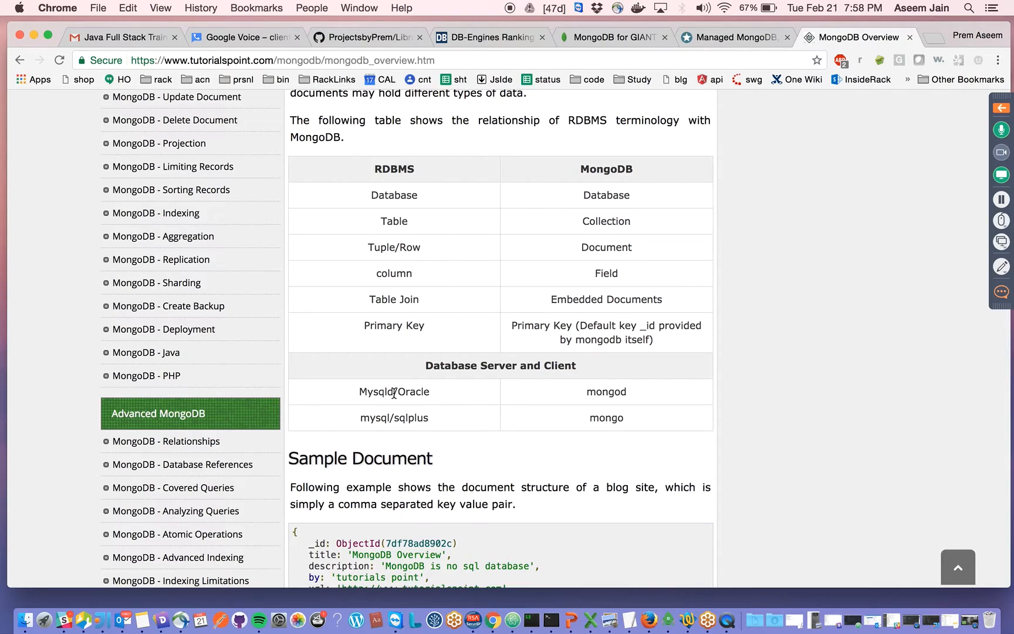
pyautogui.doubleClick(376, 391)
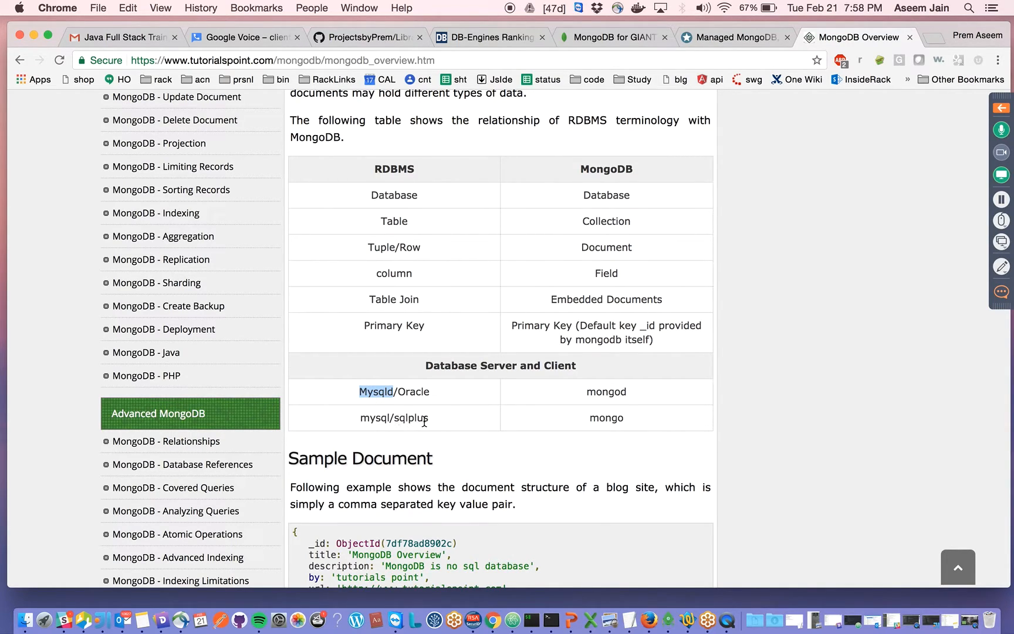
pyautogui.doubleClick(412, 418)
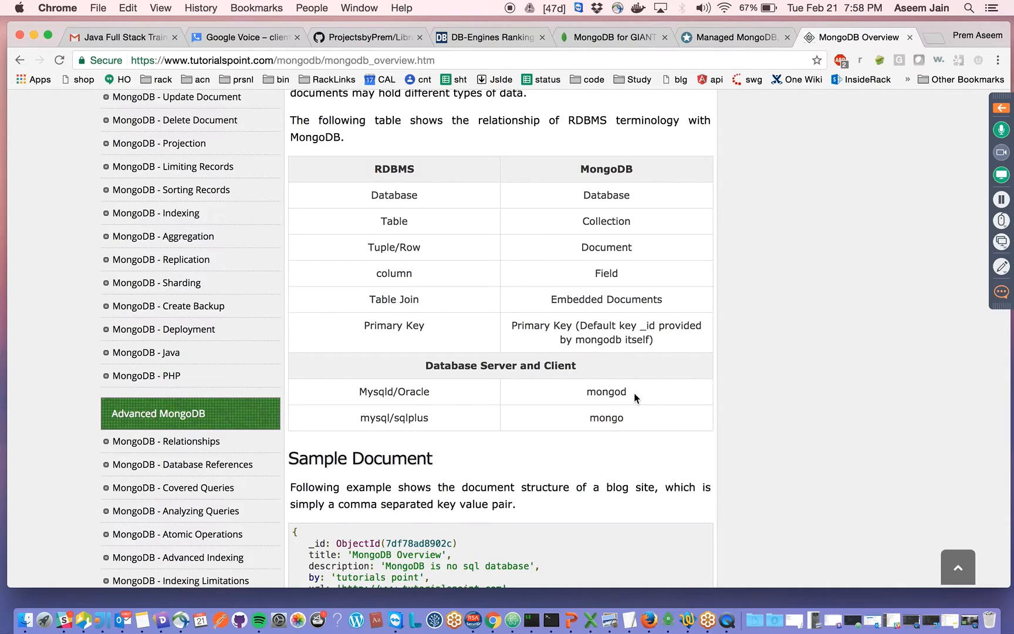
pyautogui.doubleClick(606, 392)
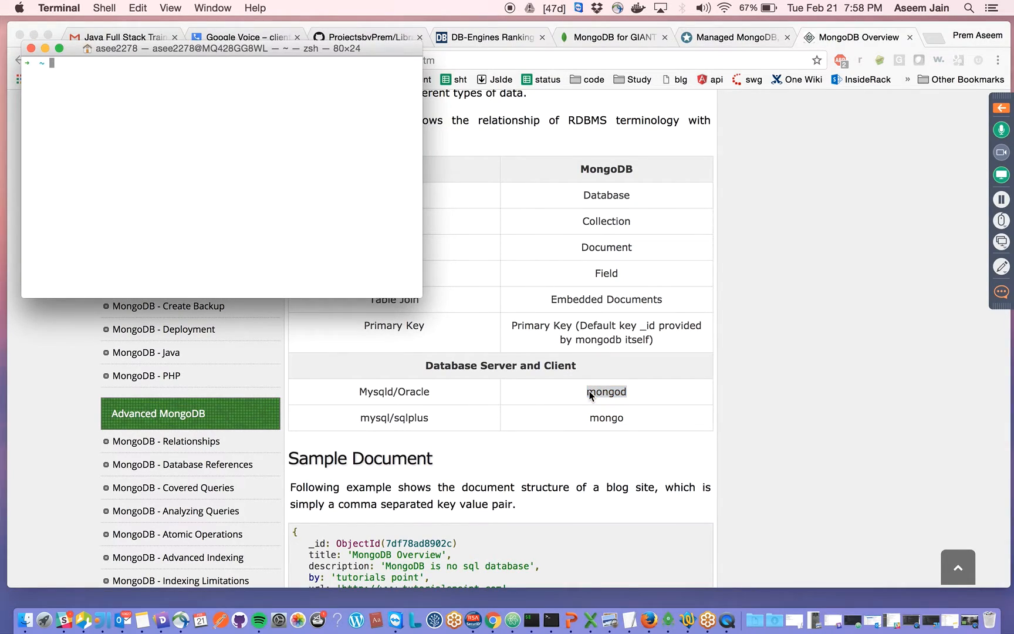
pyautogui.moveTo(564, 621)
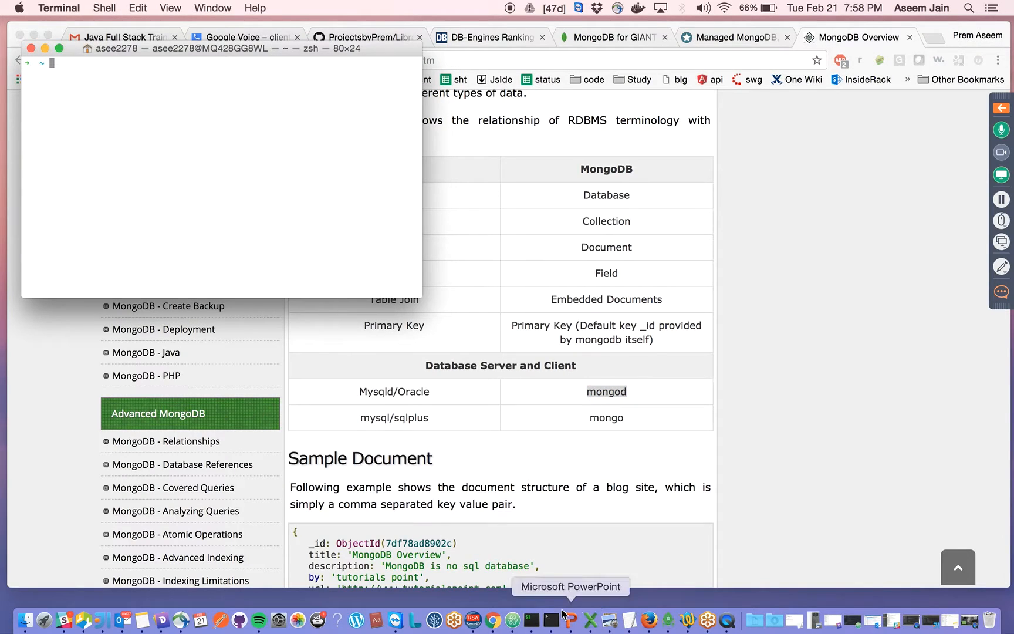
pyautogui.moveTo(551, 621)
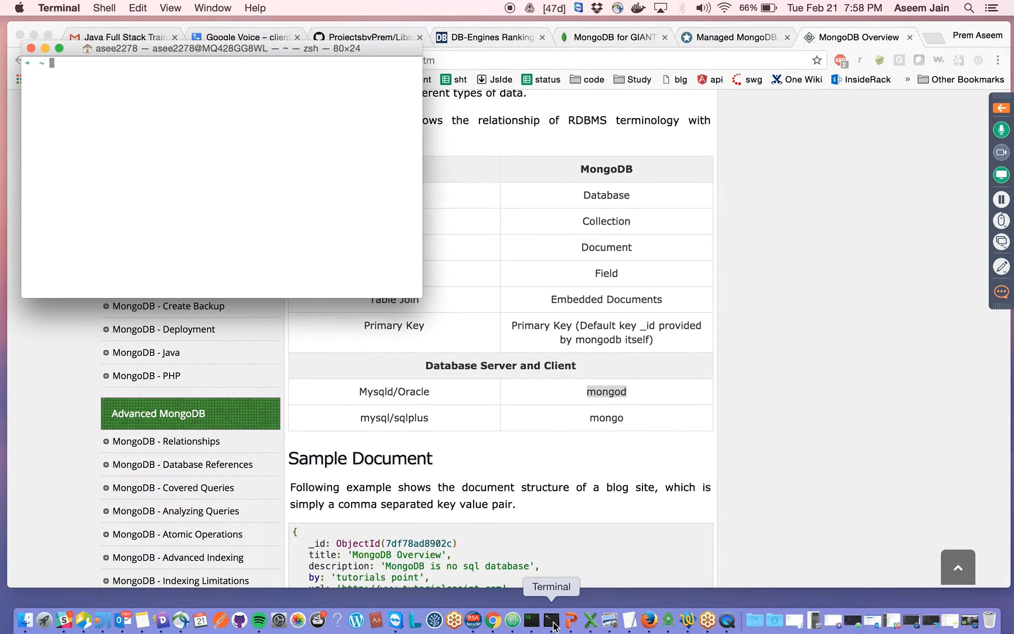
pyautogui.moveTo(229, 173)
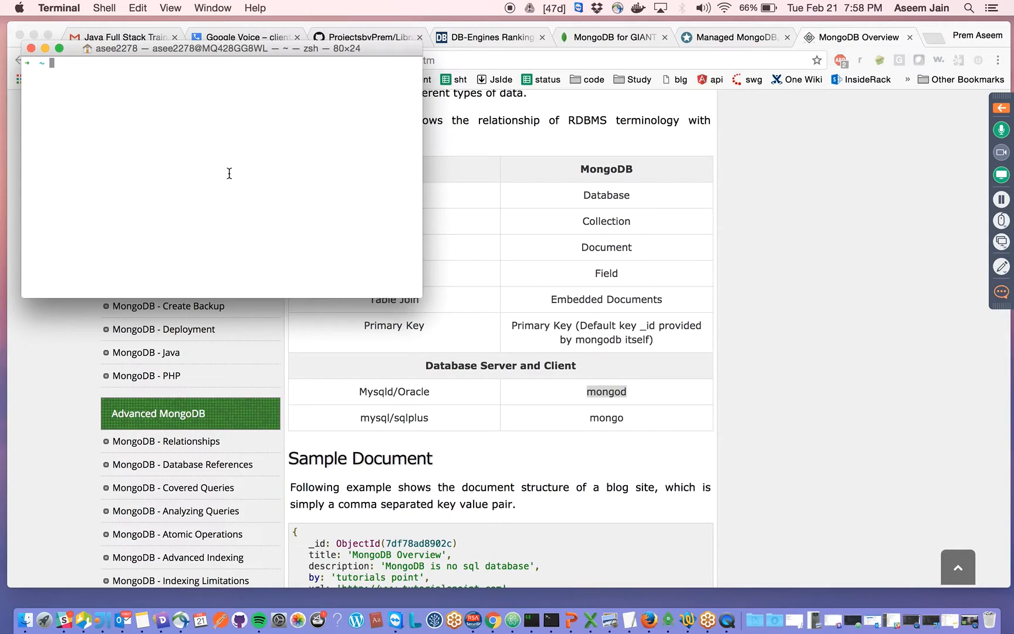
# - Enter the command mongod at the zsh prompt without running it
pyautogui.write('mo')
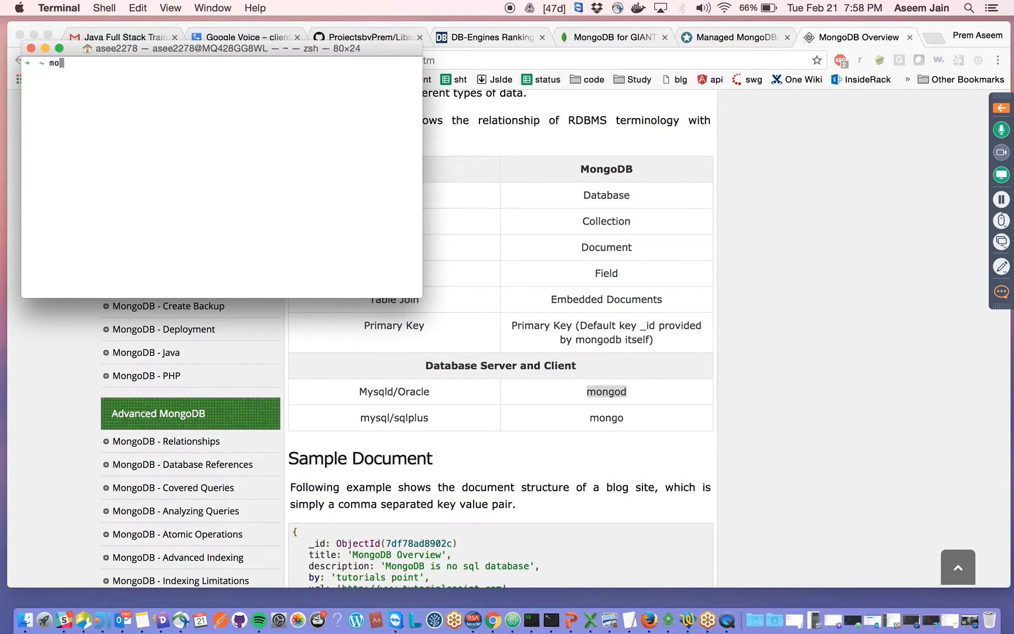
pyautogui.write('ngo')
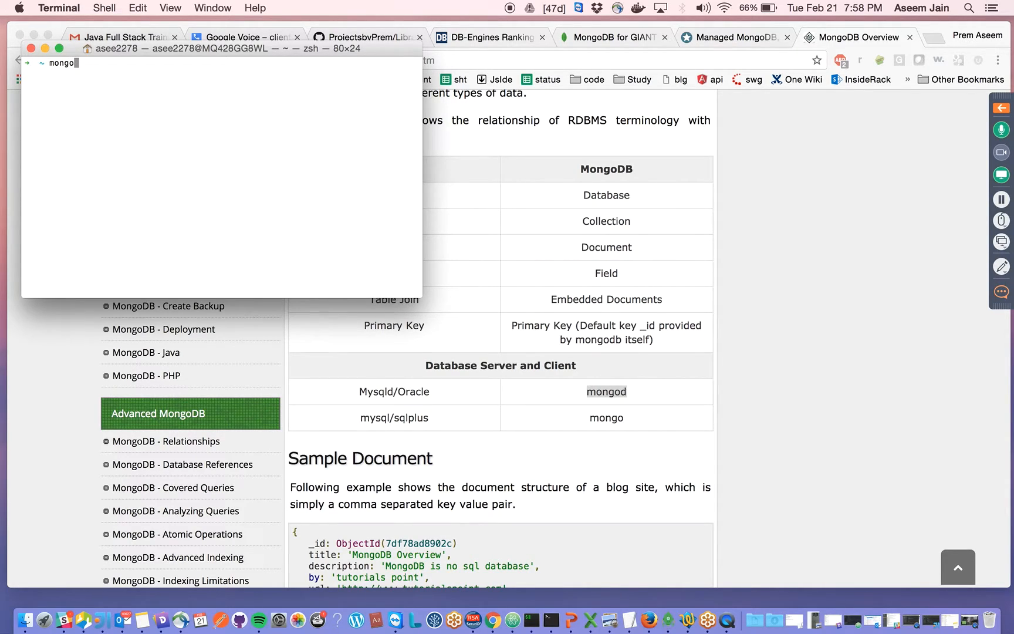
pyautogui.write('d')
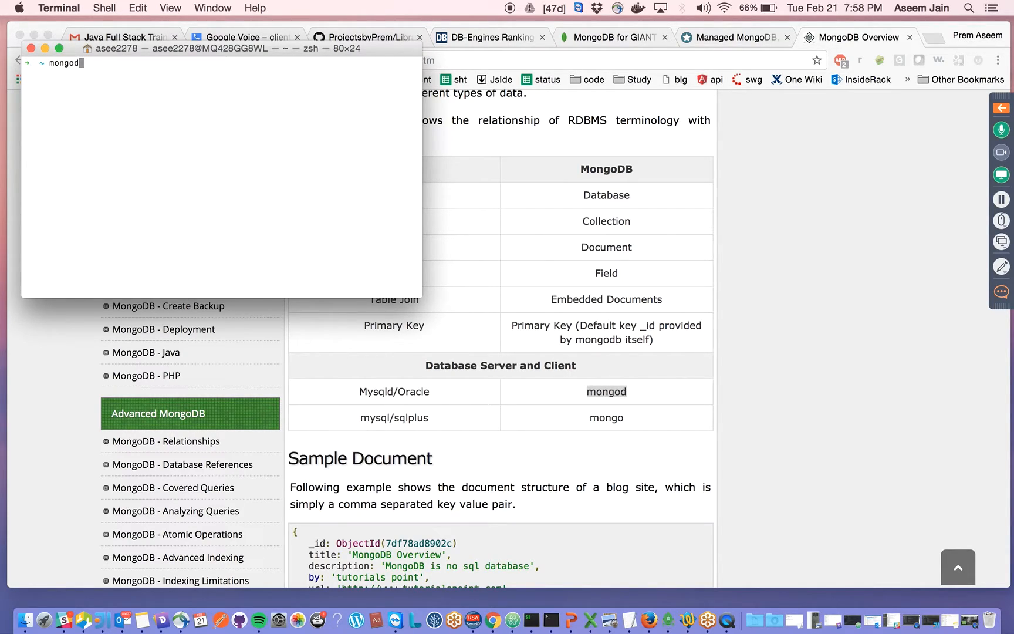
# - Start the mongod database server and scroll up through its startup log
pyautogui.press('Return')
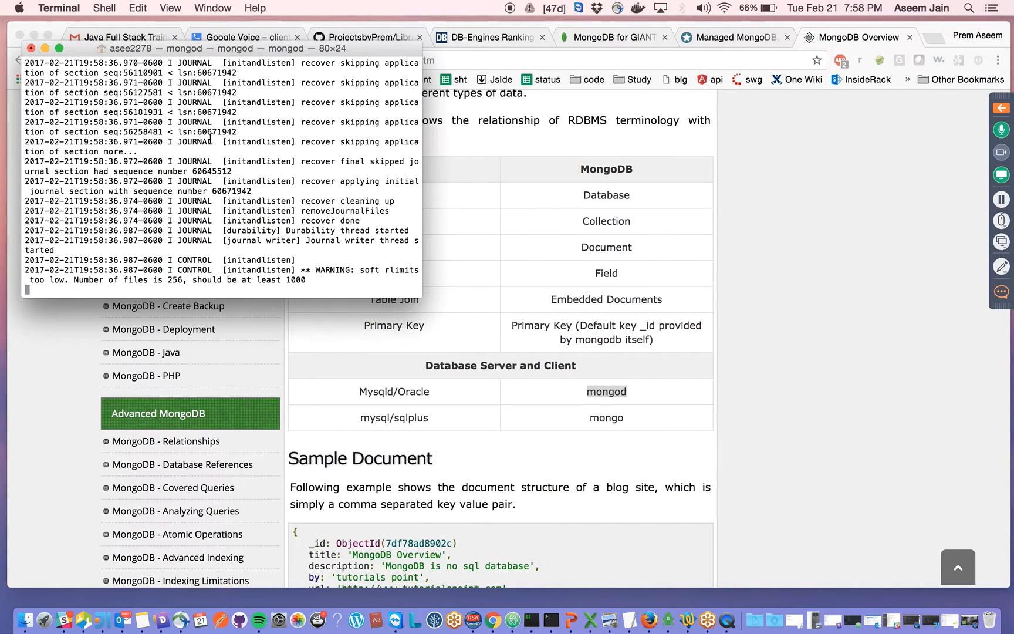
pyautogui.scroll(3)
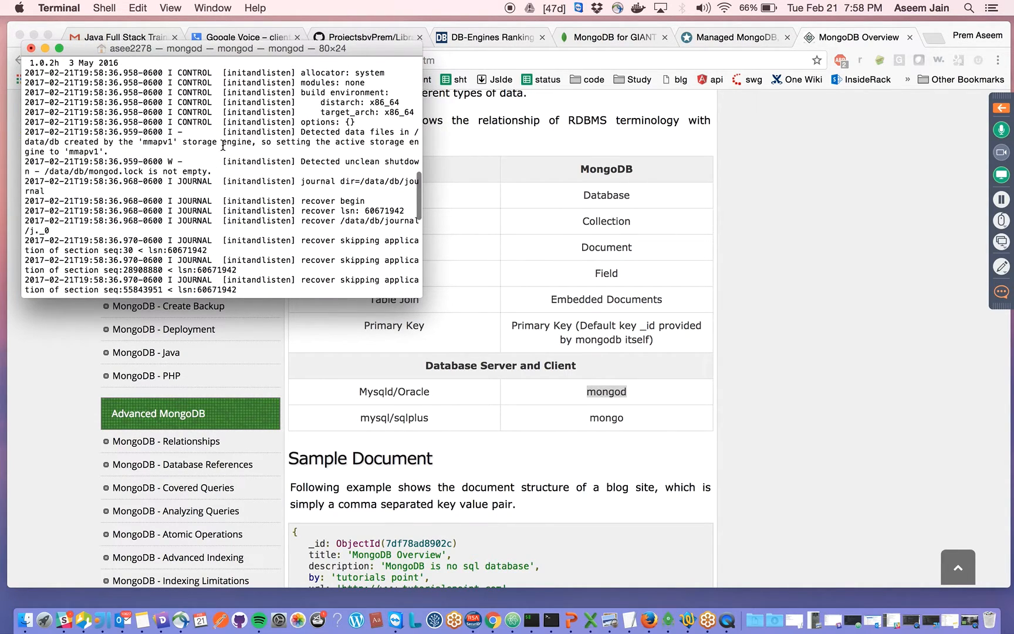
pyautogui.scroll(3)
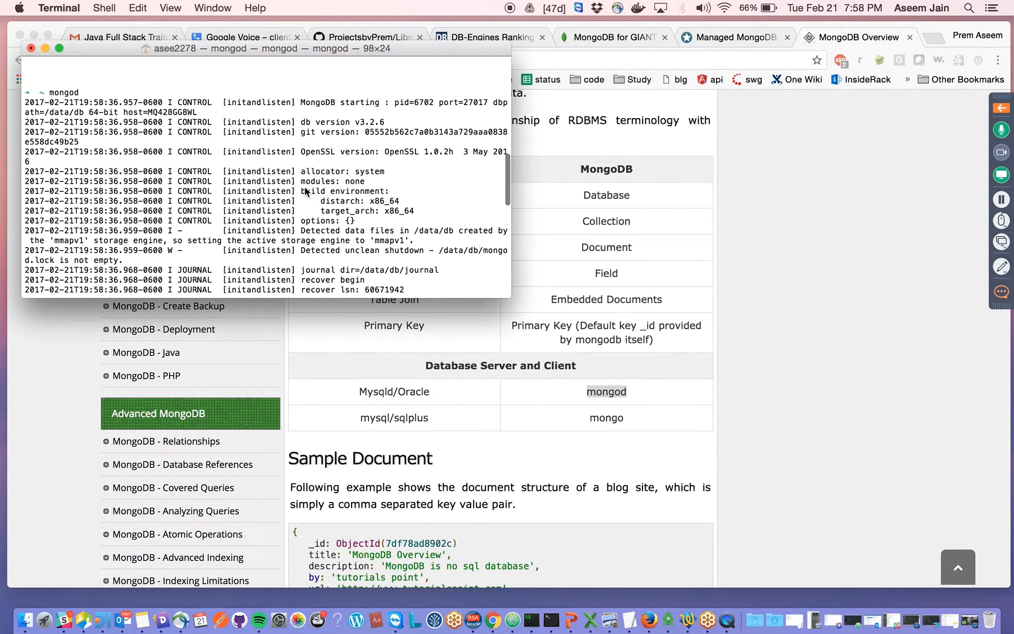
pyautogui.moveTo(73, 94)
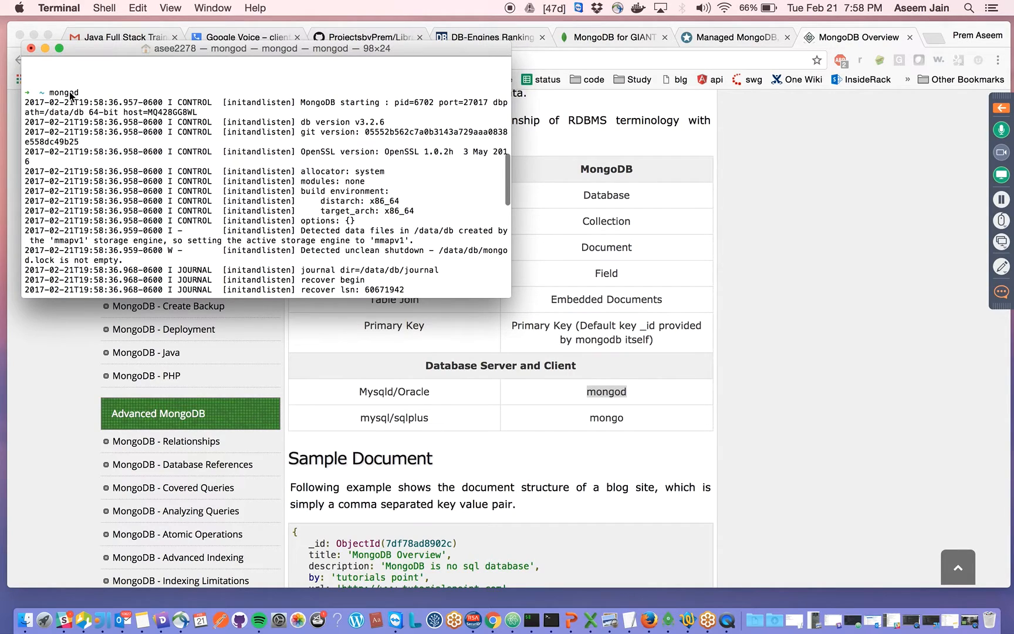
pyautogui.moveTo(172, 135)
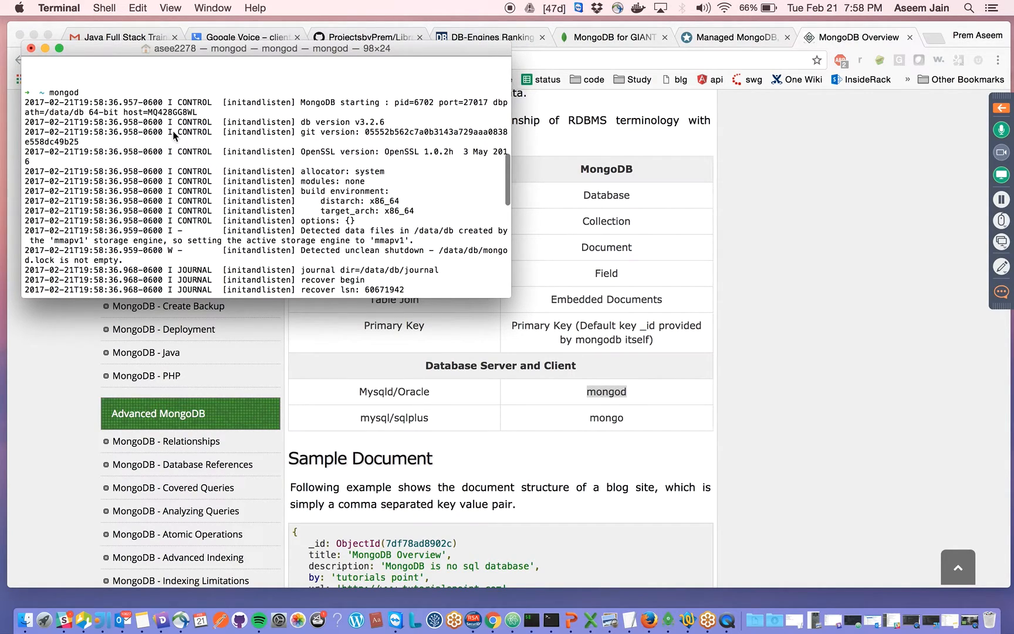
pyautogui.moveTo(342, 132)
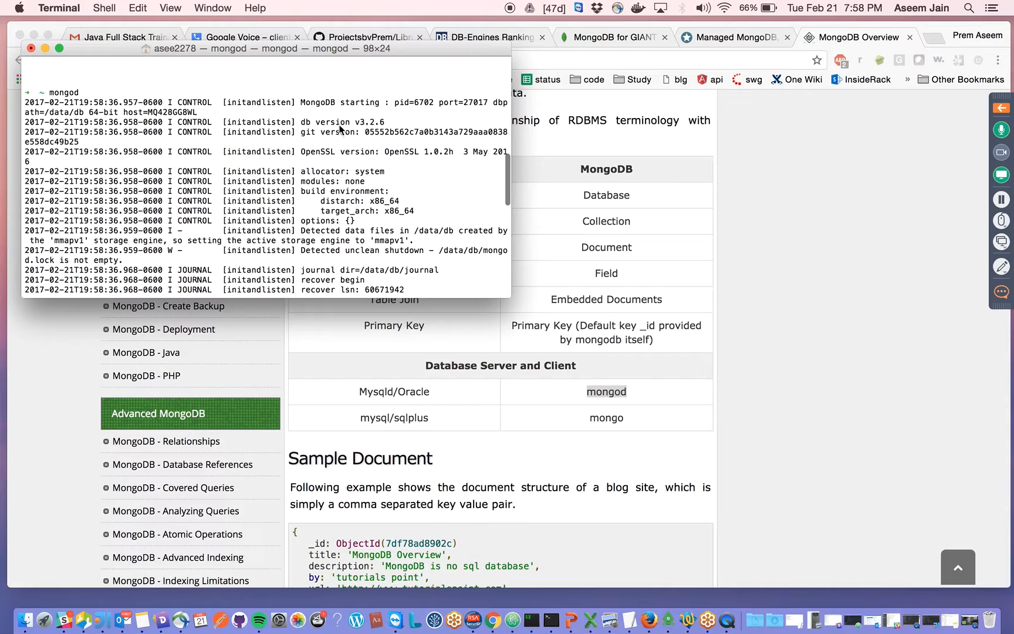
pyautogui.moveTo(406, 108)
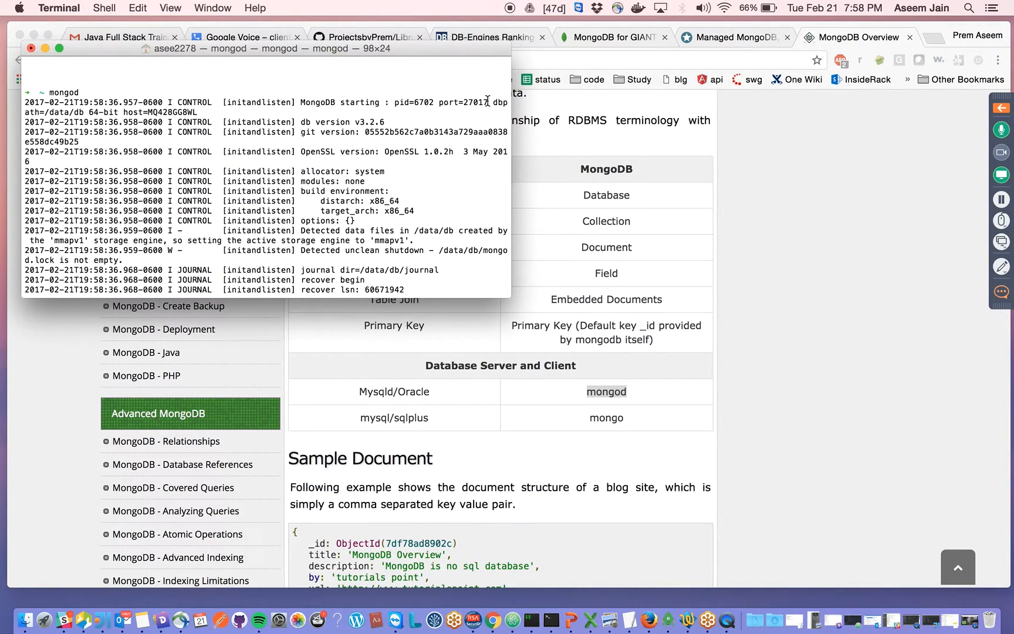
# - Select port 27017 and the journal path in the mongod log
pyautogui.doubleClick(472, 103)
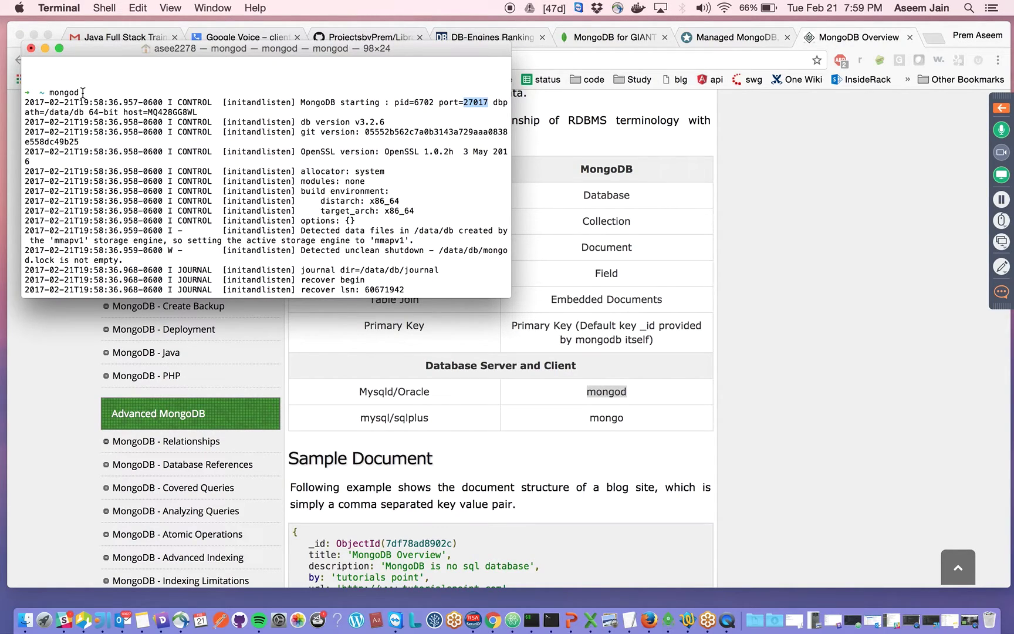
pyautogui.moveTo(273, 141)
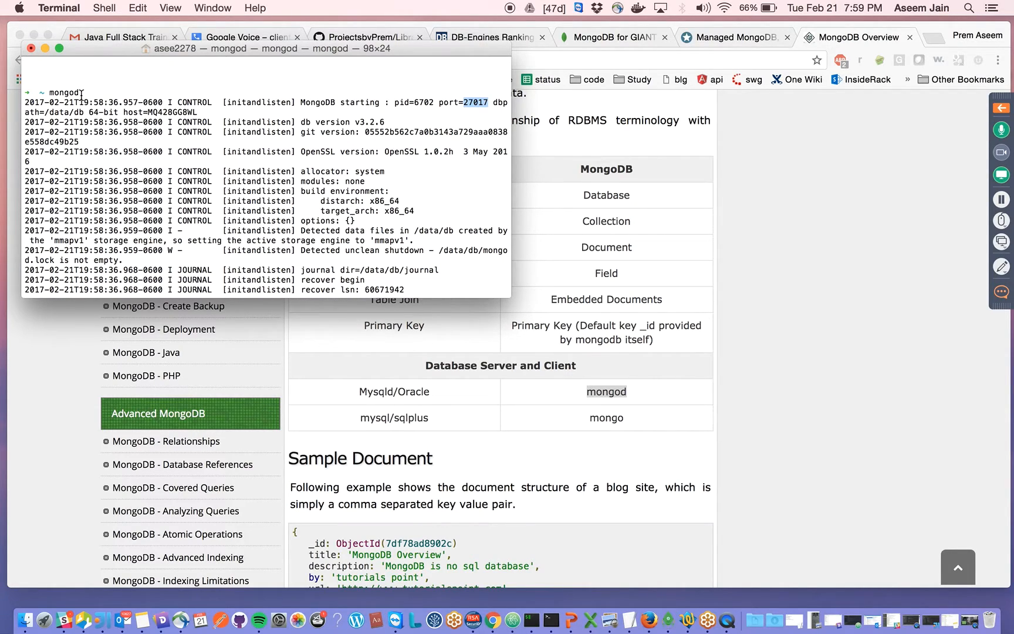
pyautogui.moveTo(468, 134)
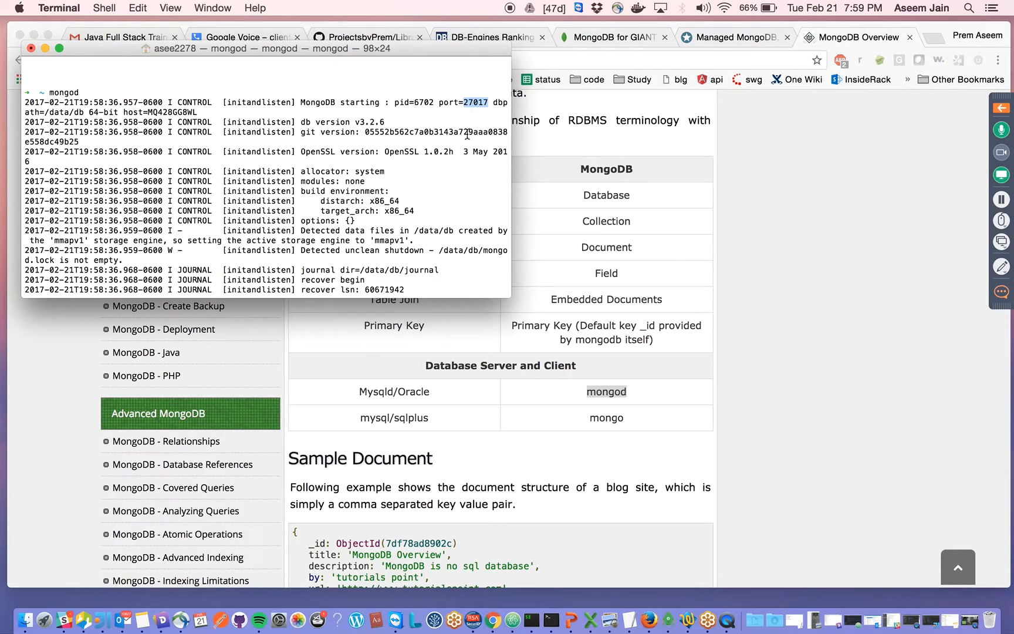
pyautogui.scroll(-3)
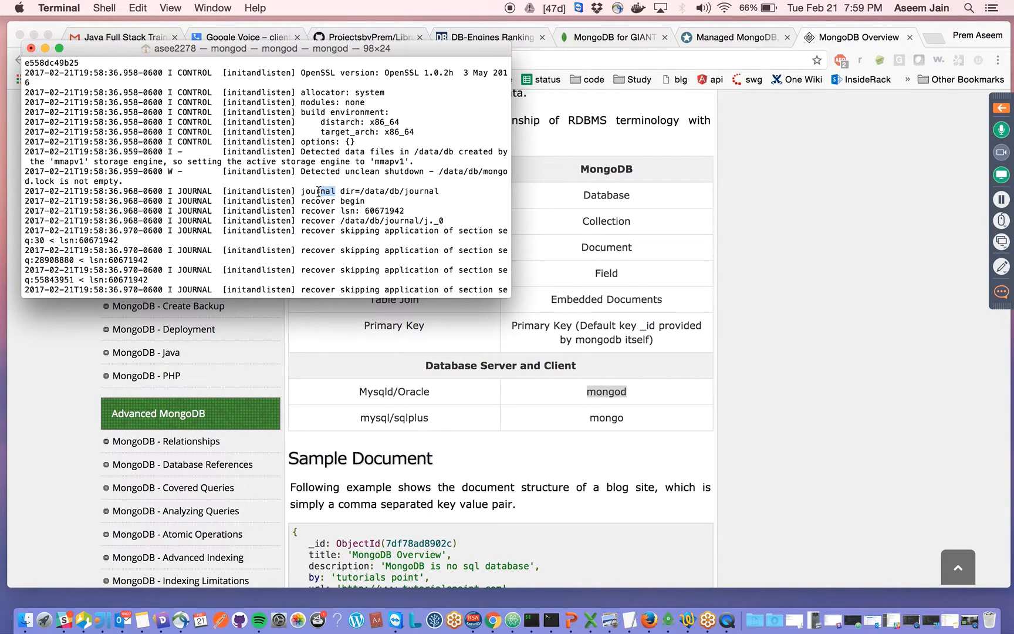
pyautogui.doubleClick(317, 191)
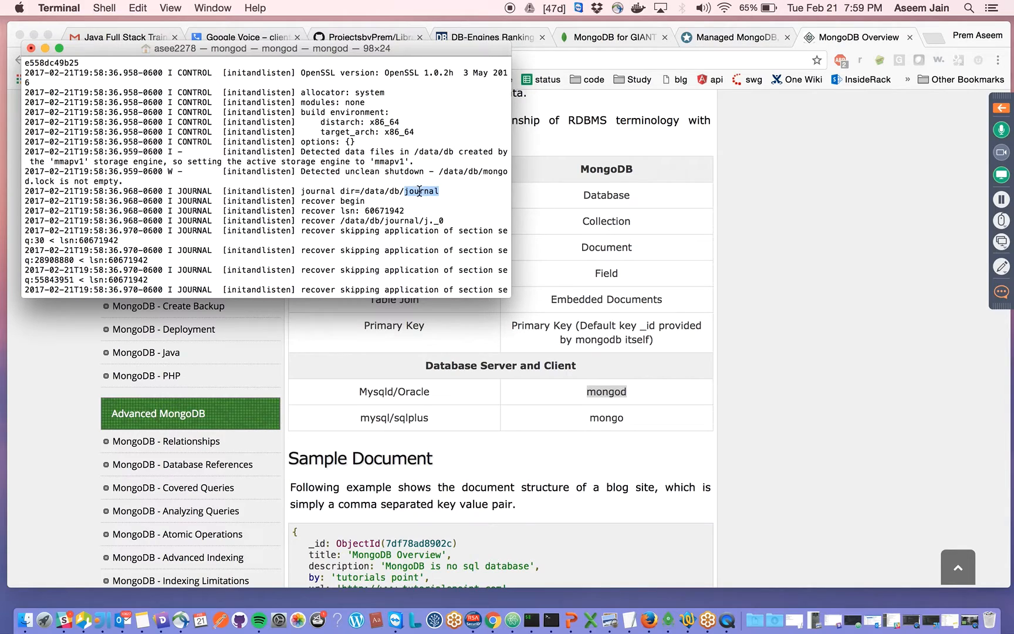
pyautogui.moveTo(449, 210)
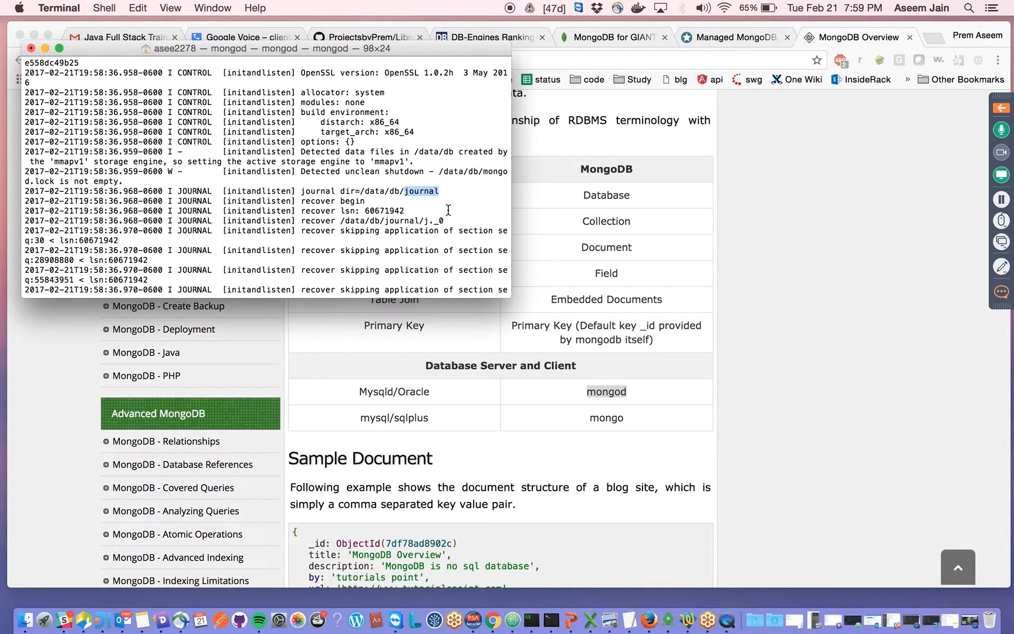
pyautogui.moveTo(411, 198)
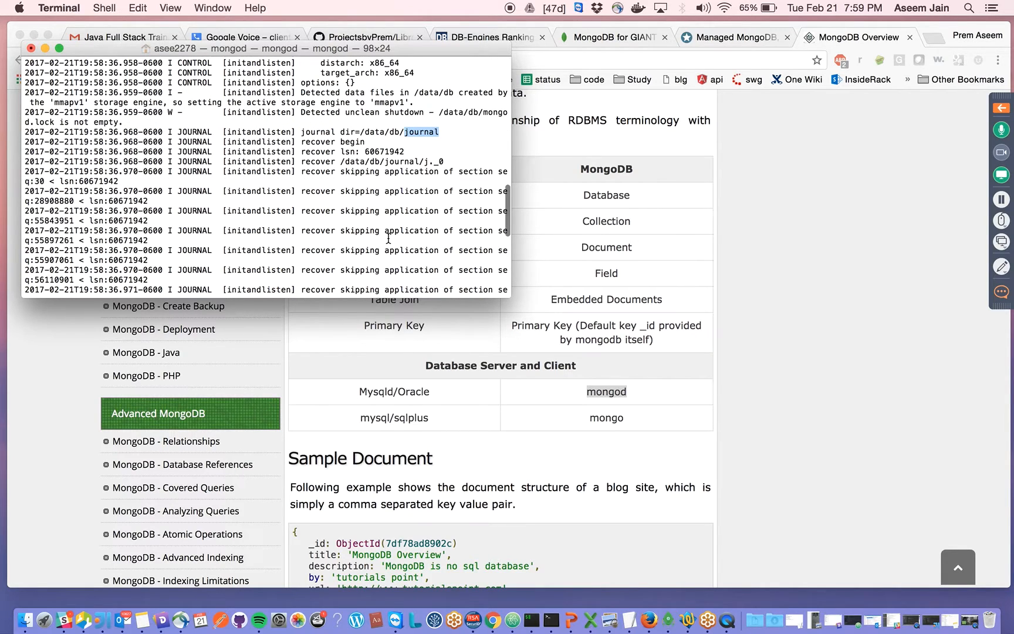
pyautogui.scroll(-3)
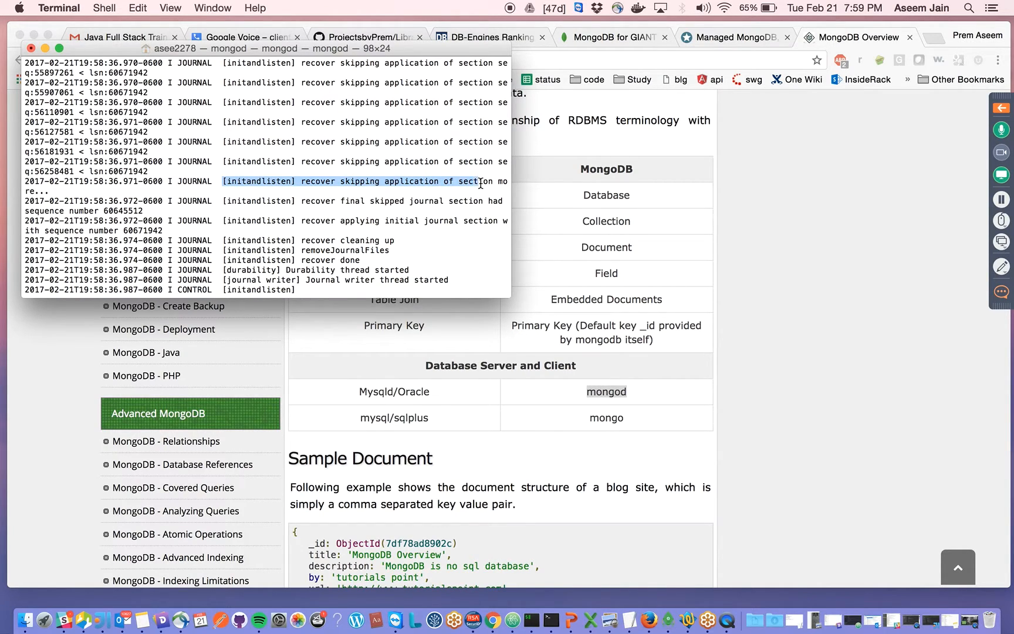
pyautogui.scroll(-3)
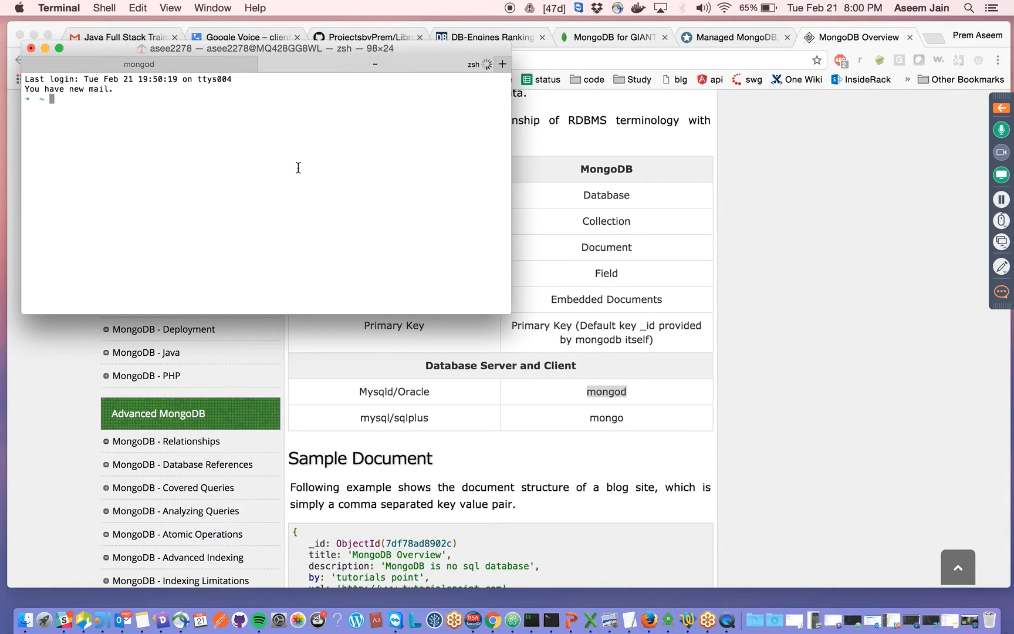
# - Launch a second mongod in the new tab, hitting the address-in-use error
pyautogui.write('mong')
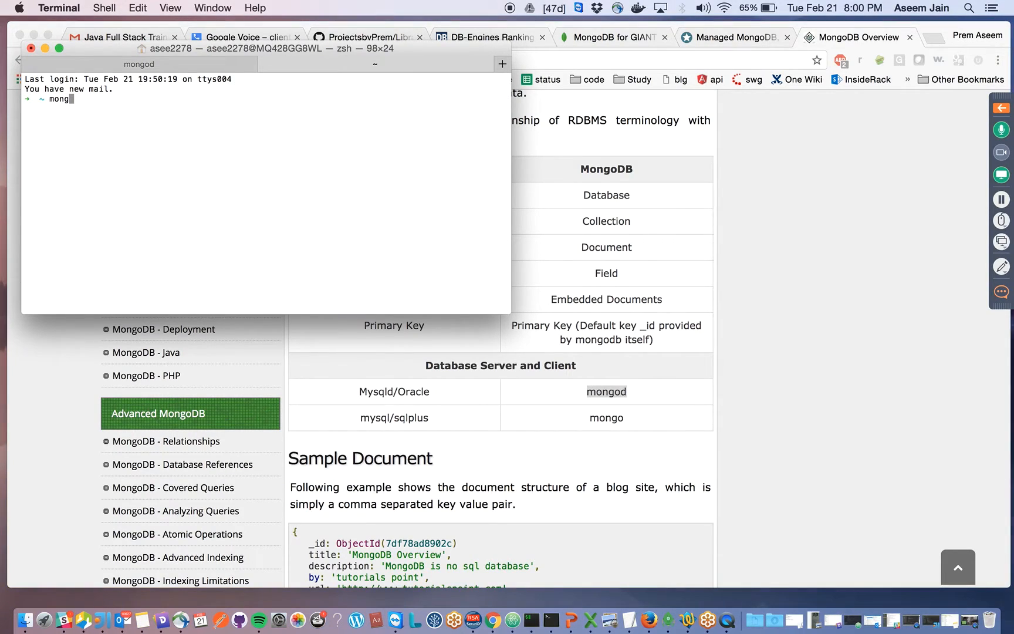
pyautogui.write('d')
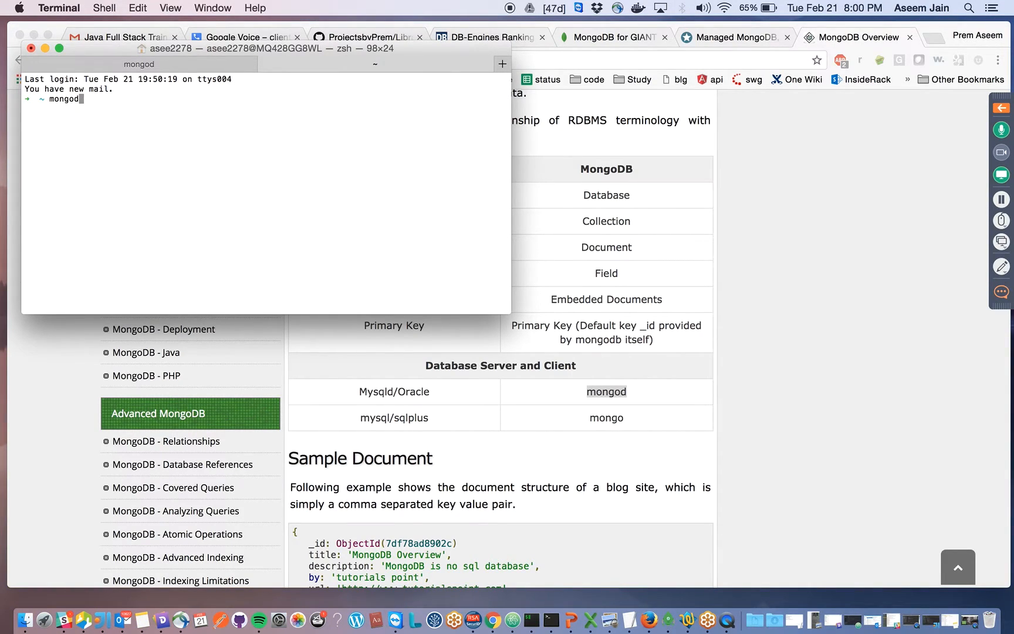
pyautogui.press('Return')
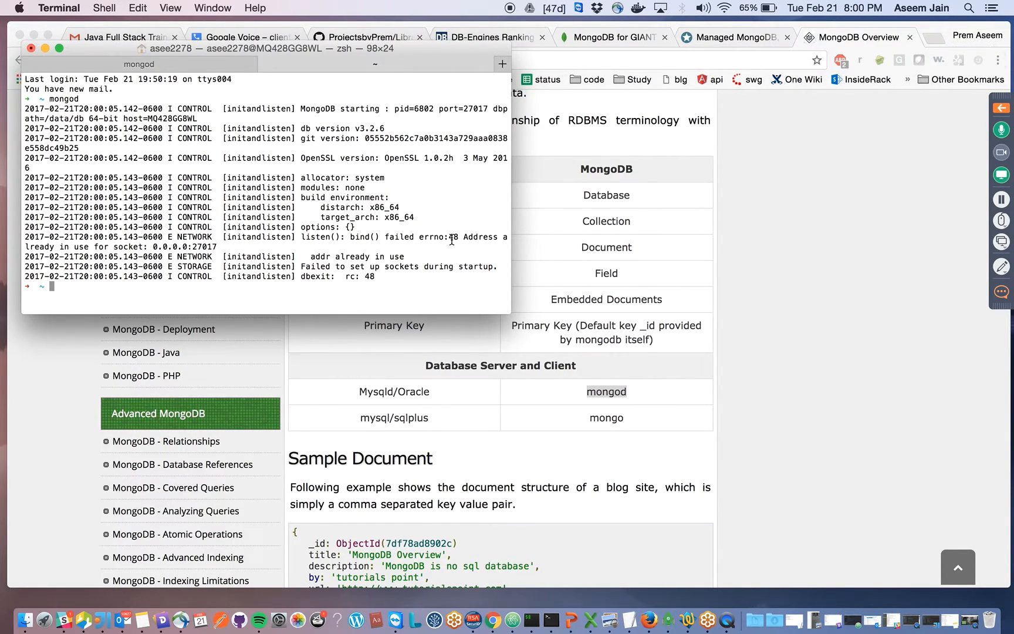
pyautogui.moveTo(387, 279)
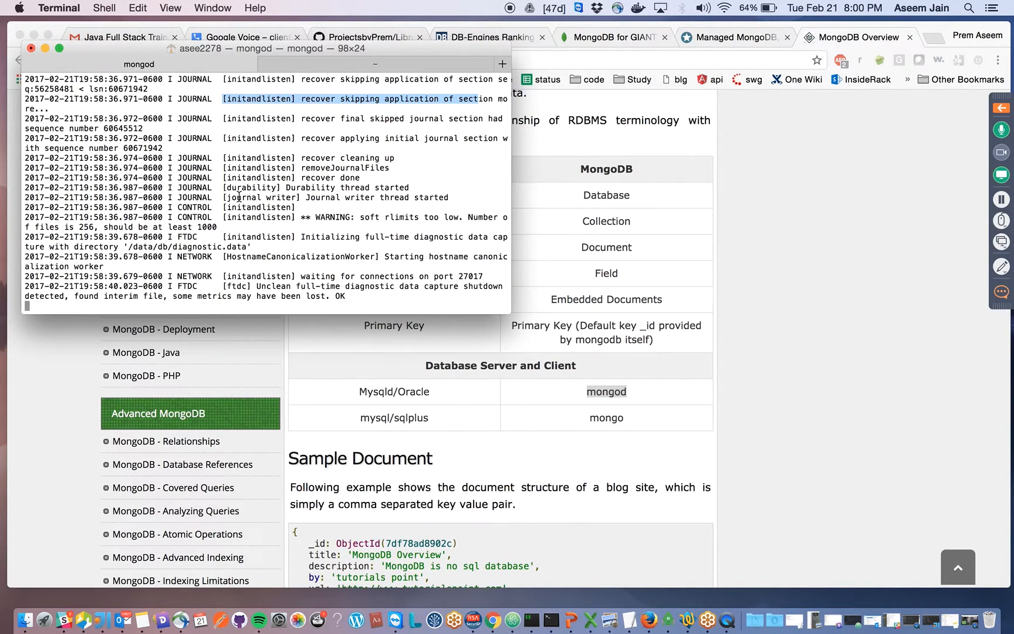
pyautogui.moveTo(551, 623)
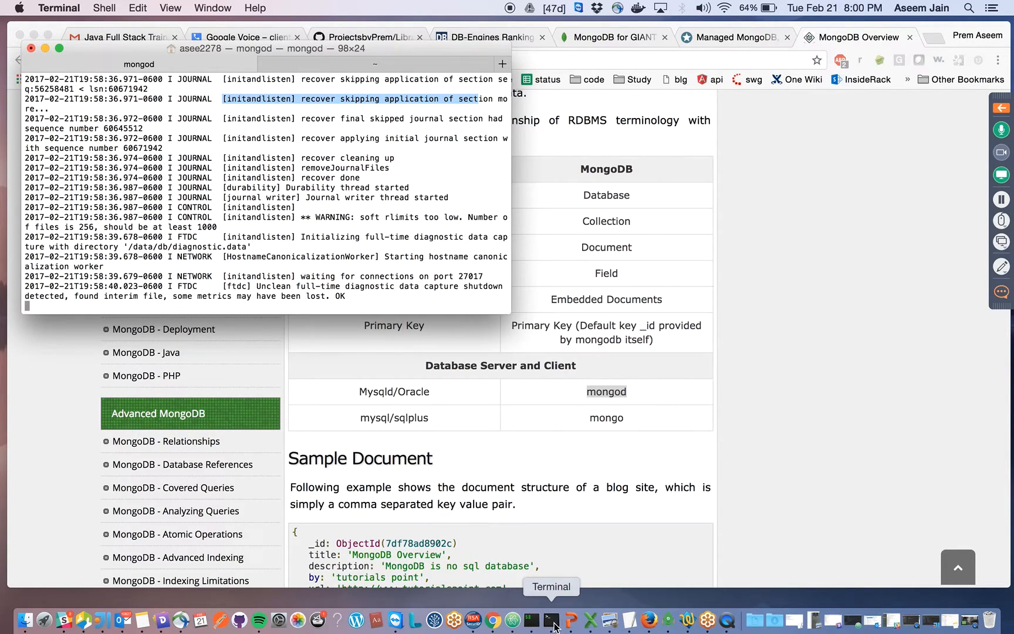
# - Start the mongo shell client in iTerm2 and refocus its window
pyautogui.click(551, 622)
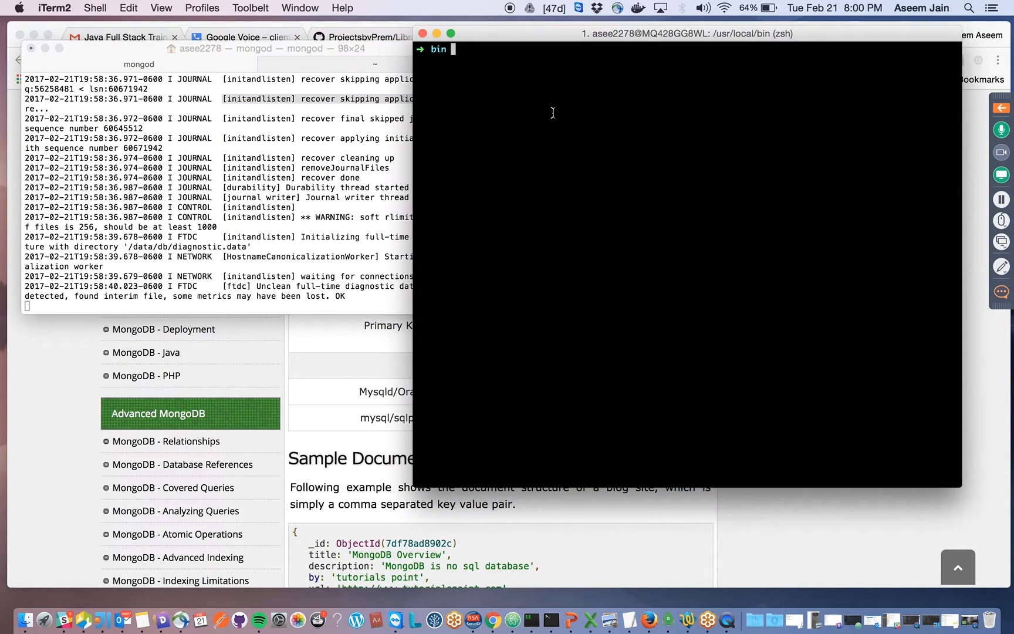
pyautogui.write('mong')
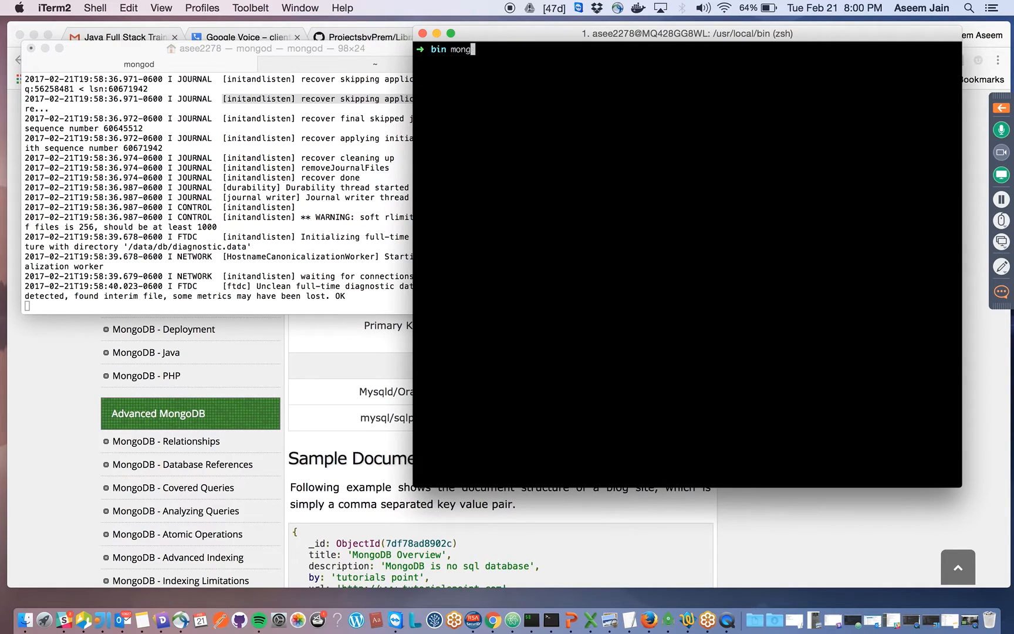
pyautogui.write('o')
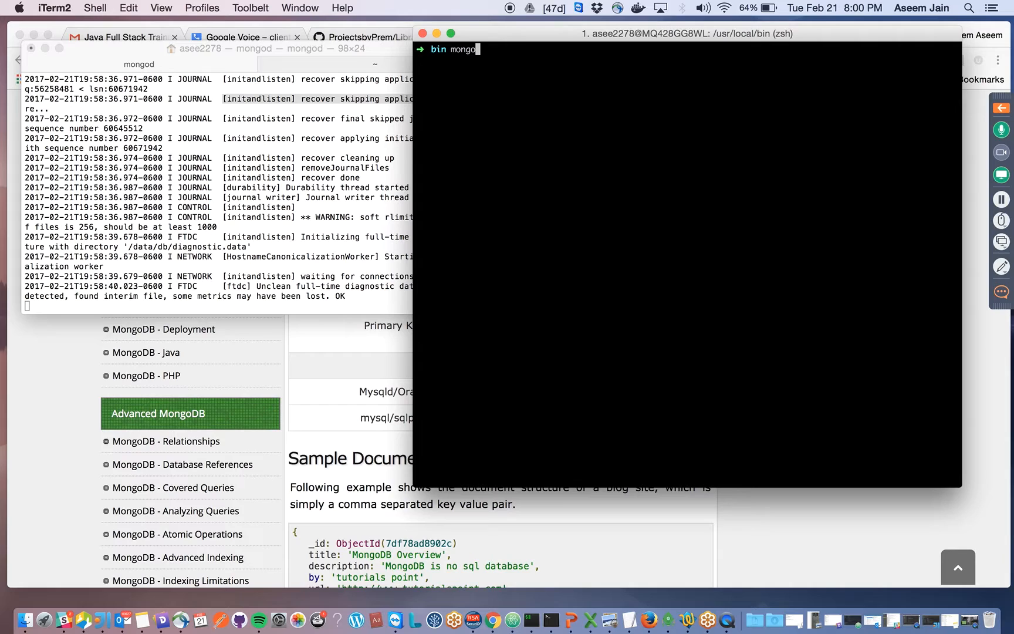
pyautogui.press('Return')
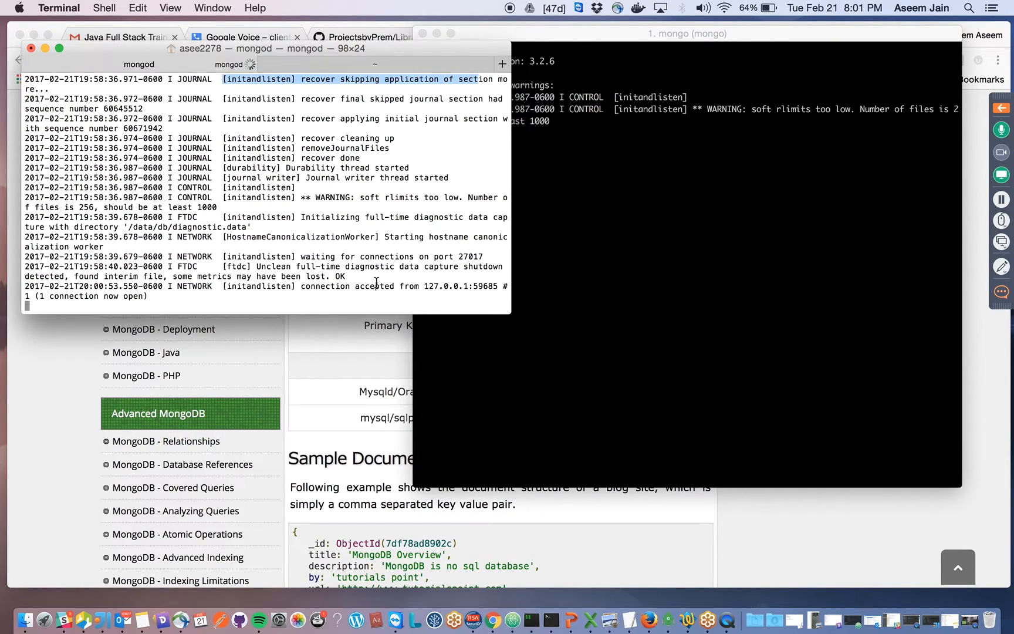
pyautogui.moveTo(423, 287)
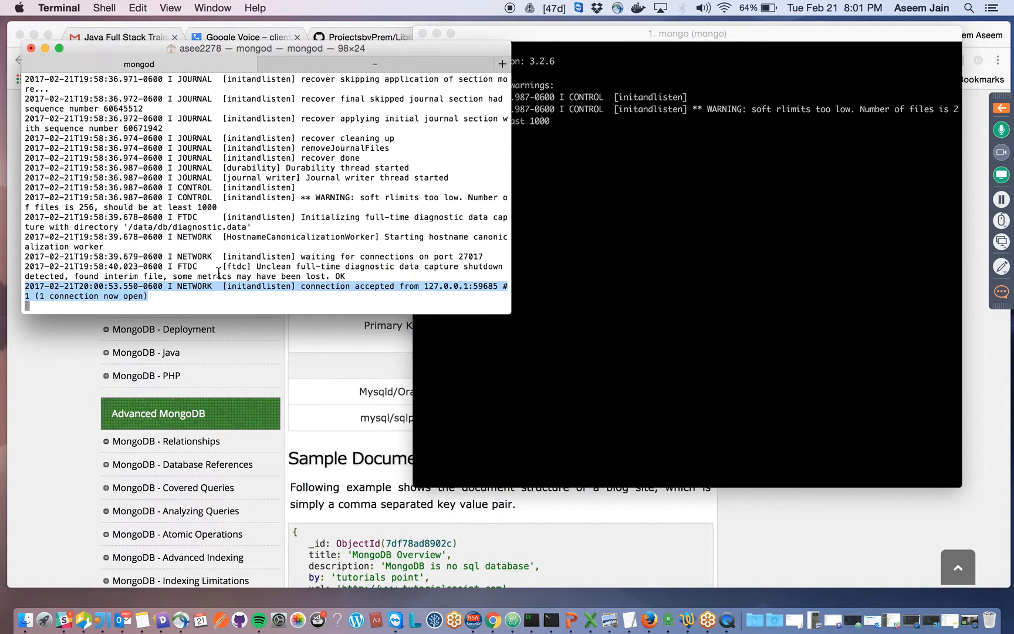
pyautogui.moveTo(607, 44)
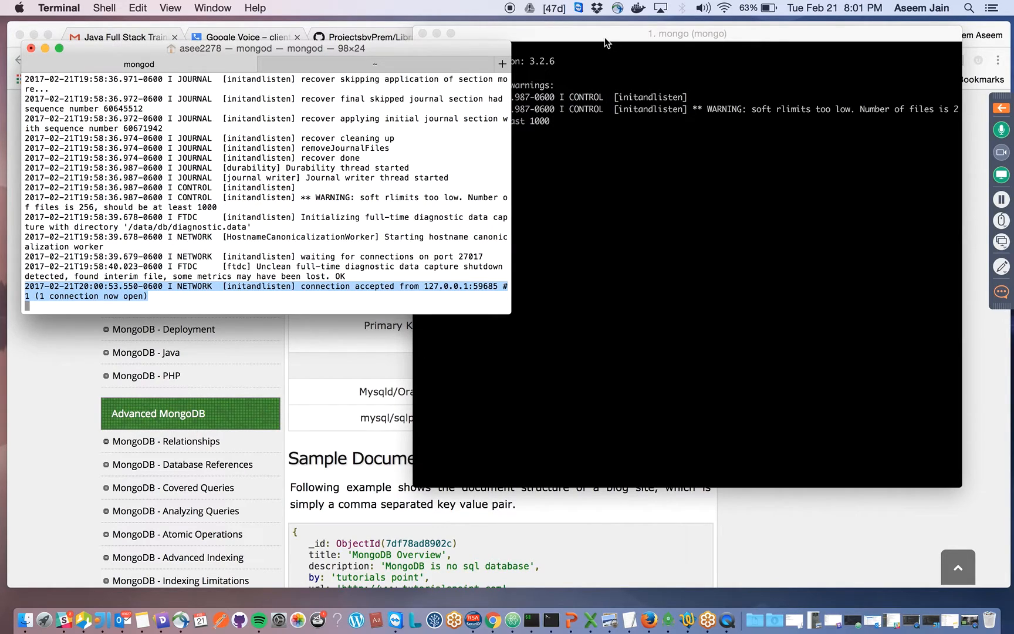
pyautogui.moveTo(520, 262)
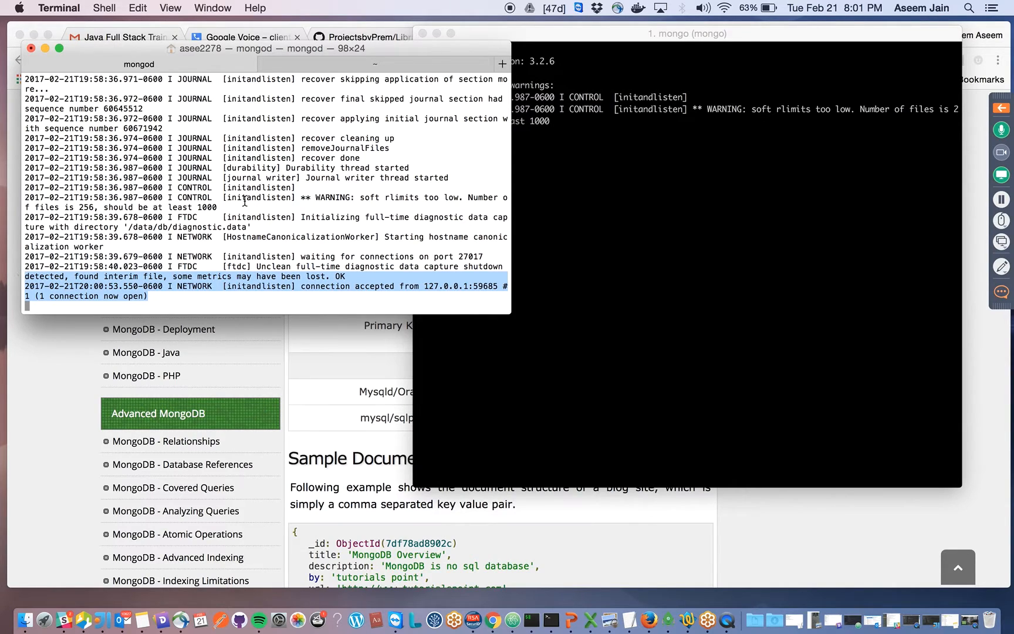
pyautogui.moveTo(299, 214)
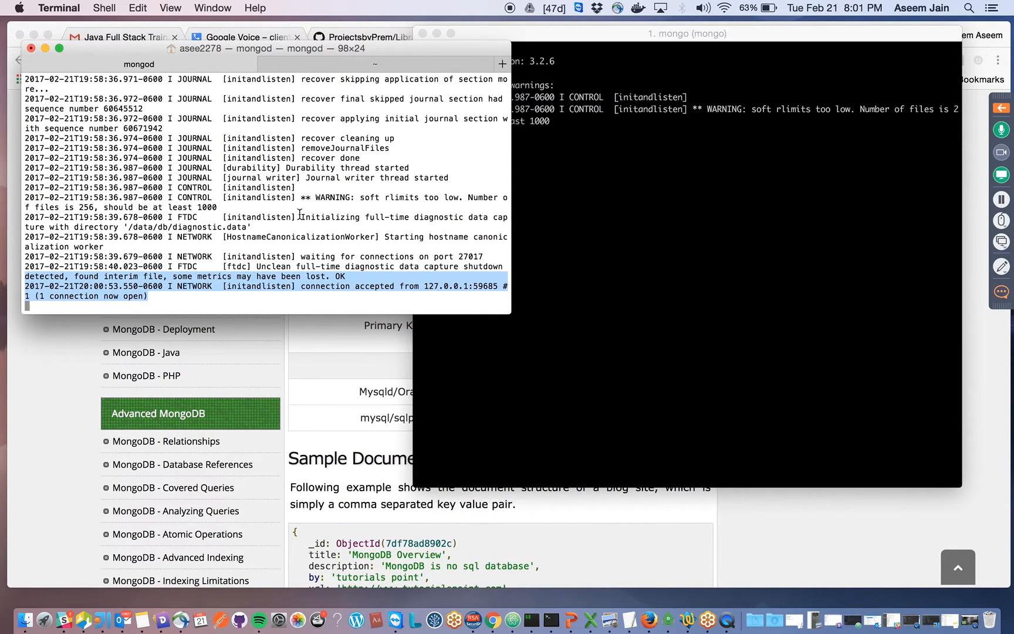
pyautogui.moveTo(677, 207)
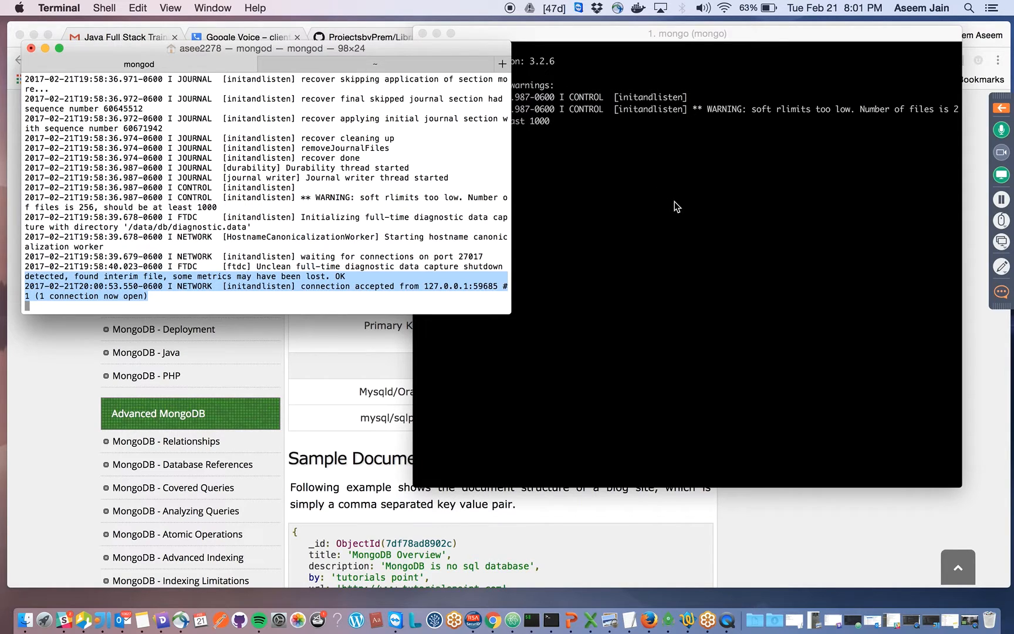
pyautogui.click(689, 33)
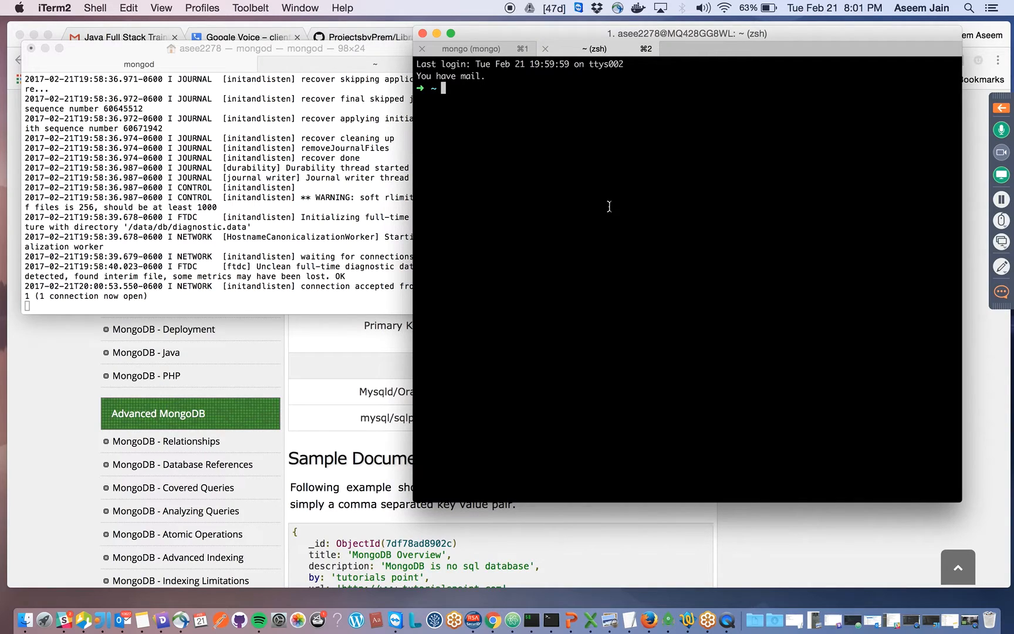
# - Type in the second iTerm2 tab and quit its mongo shell with Ctrl+C
pyautogui.write('ls')
pyautogui.write('mongo')
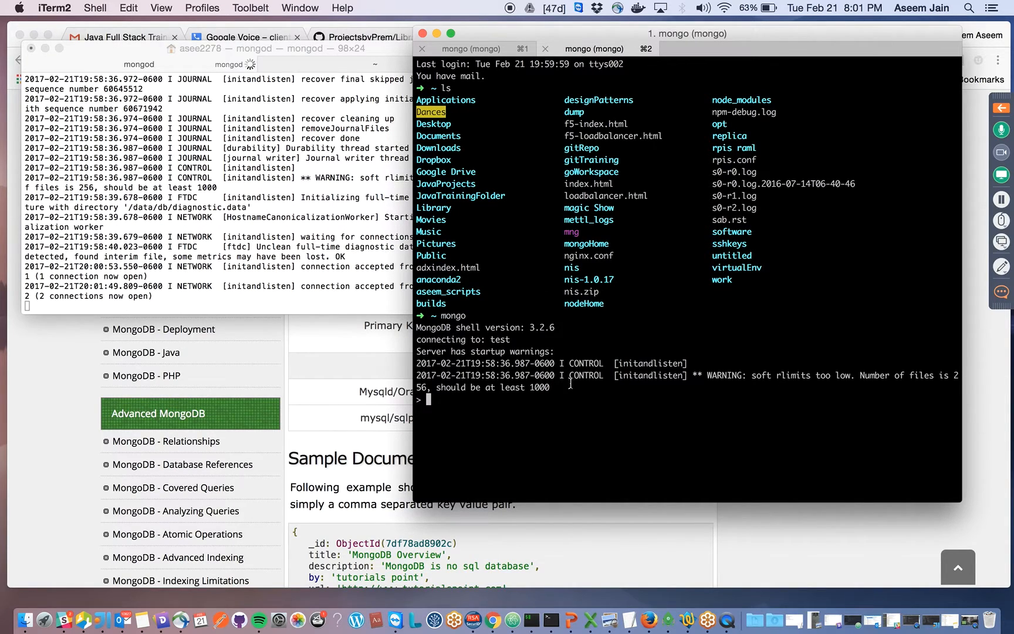
pyautogui.press('ctrl+c')
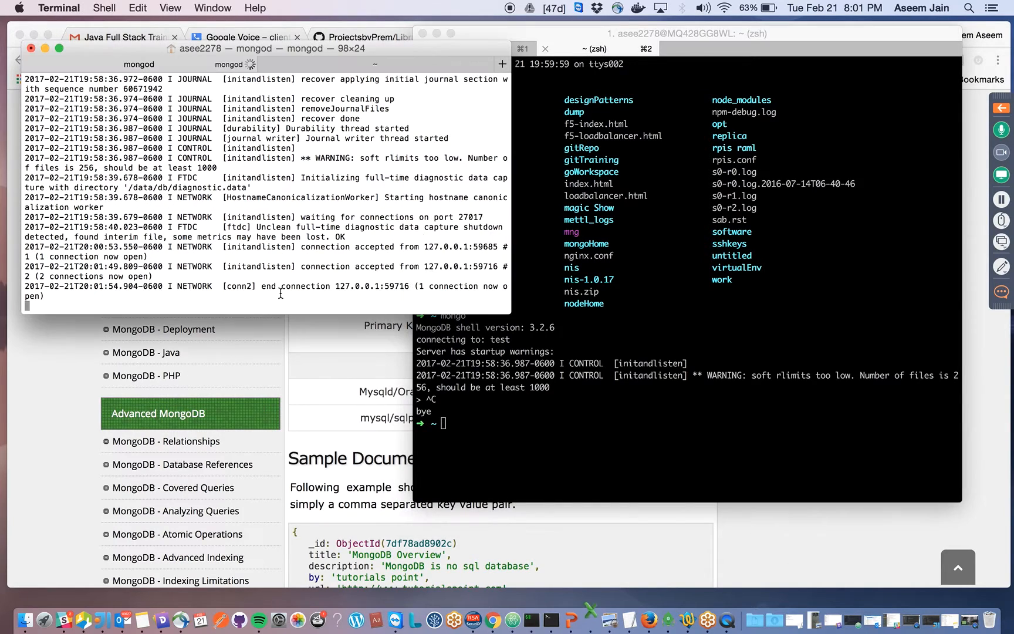
pyautogui.moveTo(418, 286)
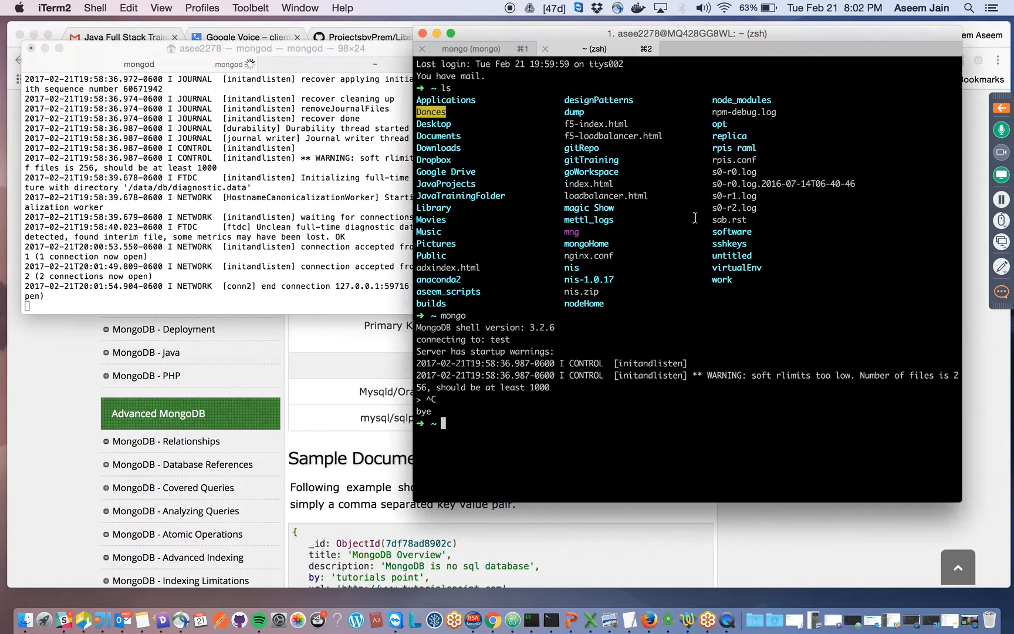
pyautogui.moveTo(477, 49)
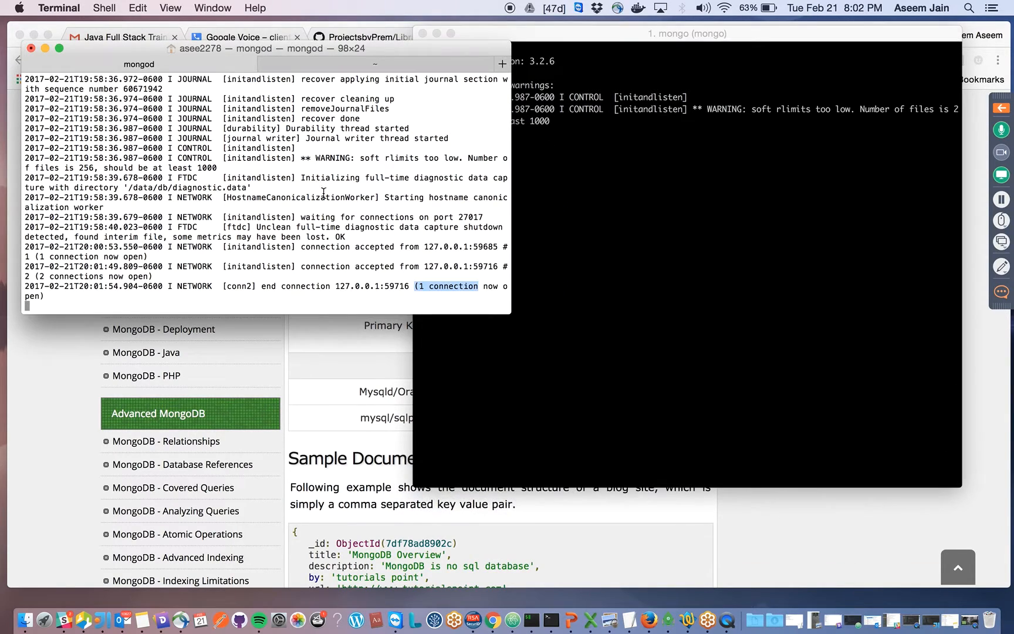
# - Scroll the mongod log, then run mongo inside the already connected shell
pyautogui.scroll(3)
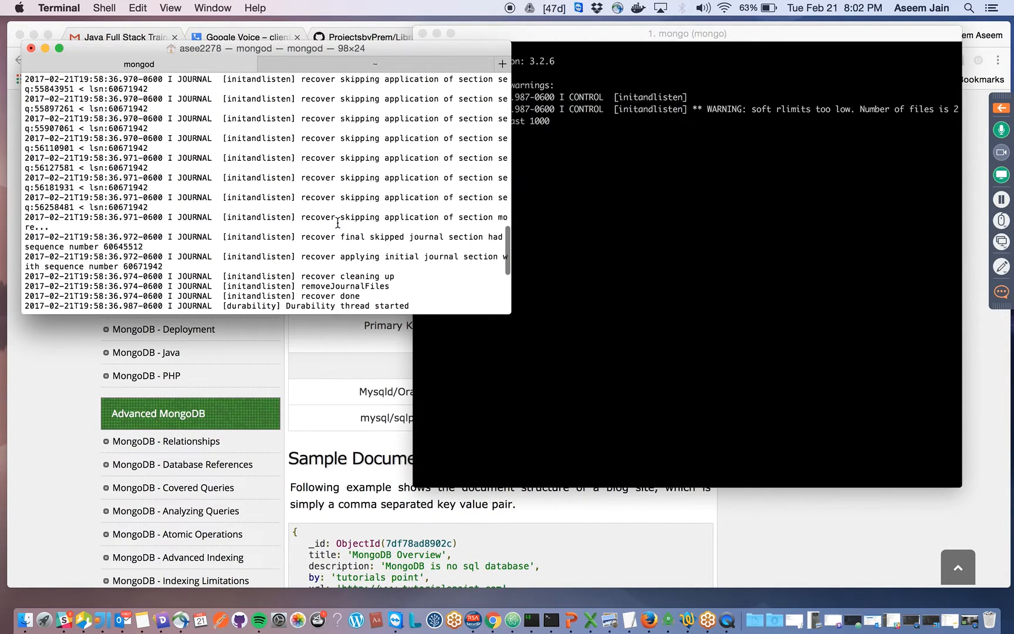
pyautogui.scroll(-3)
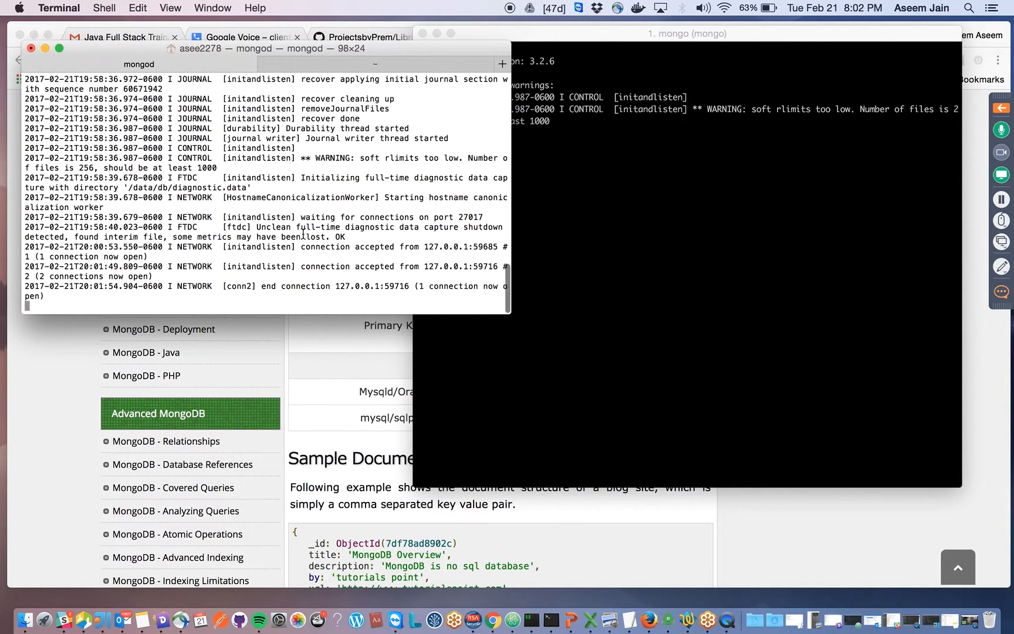
pyautogui.moveTo(542, 139)
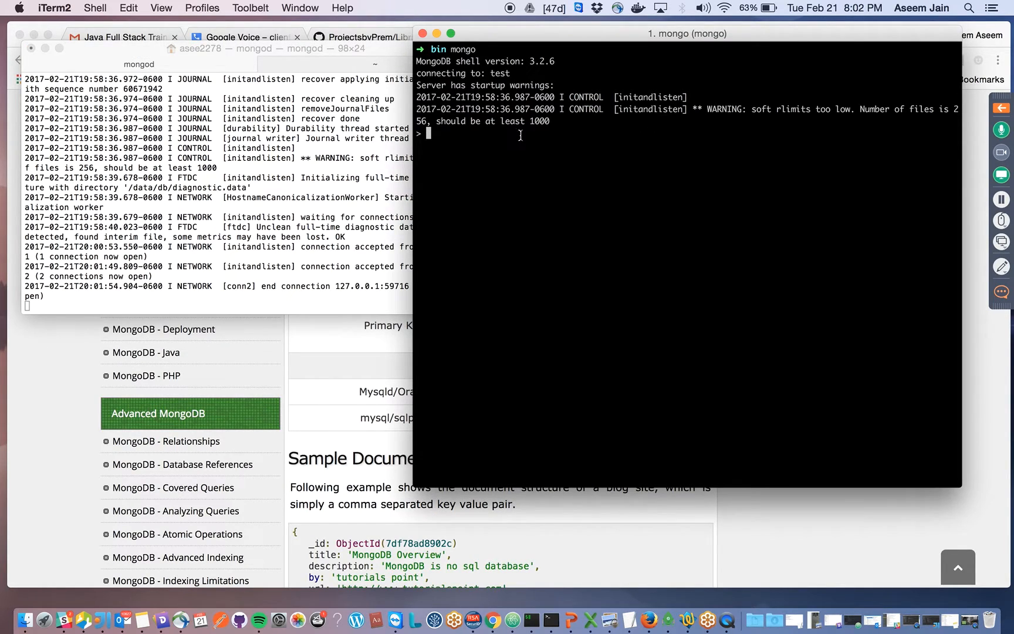
pyautogui.press('Return')
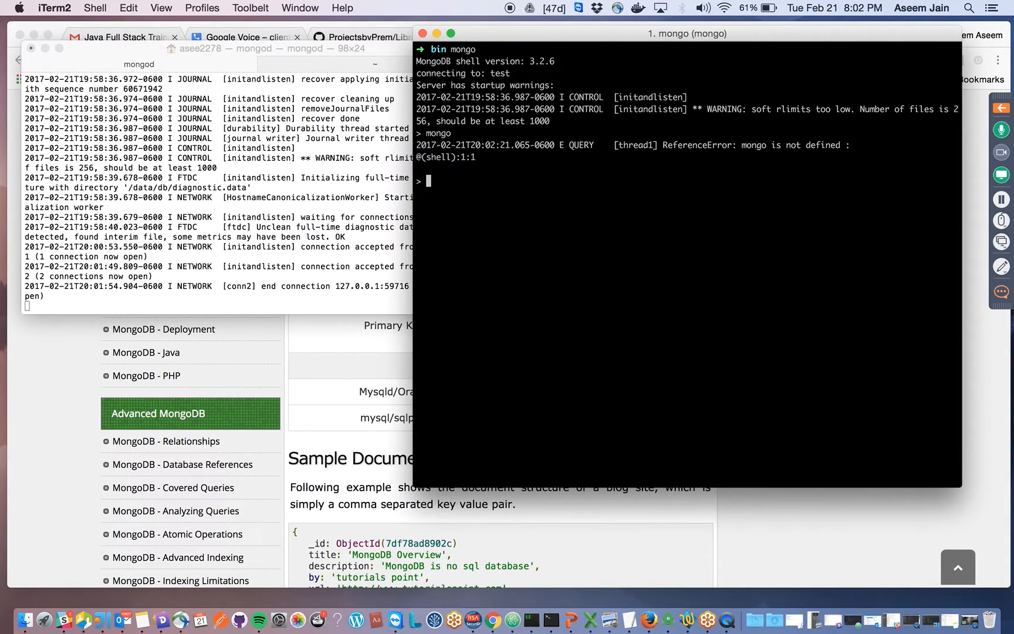
pyautogui.moveTo(613, 148)
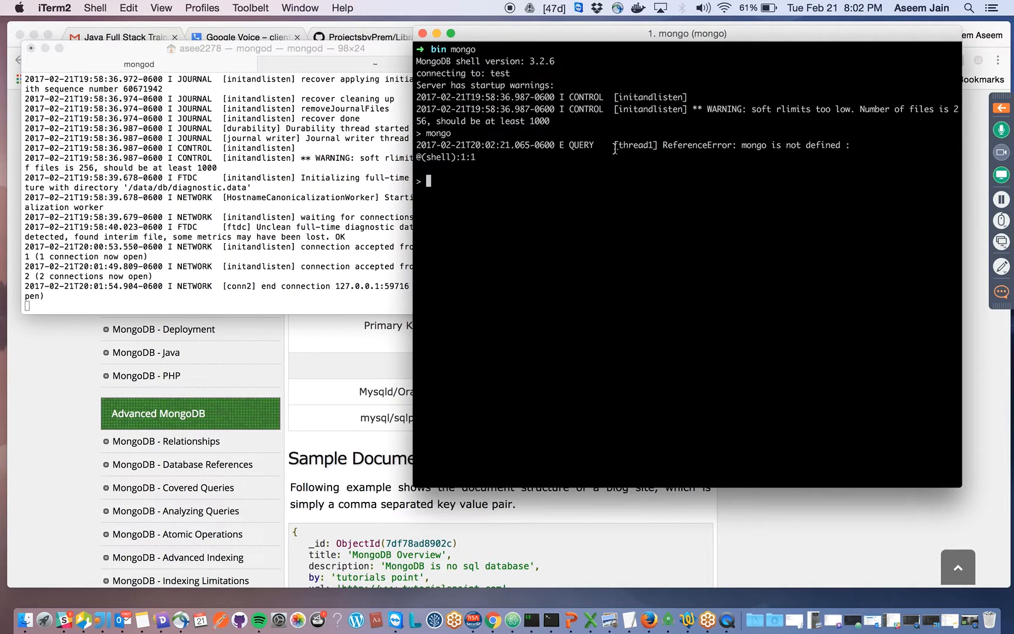
pyautogui.moveTo(615, 266)
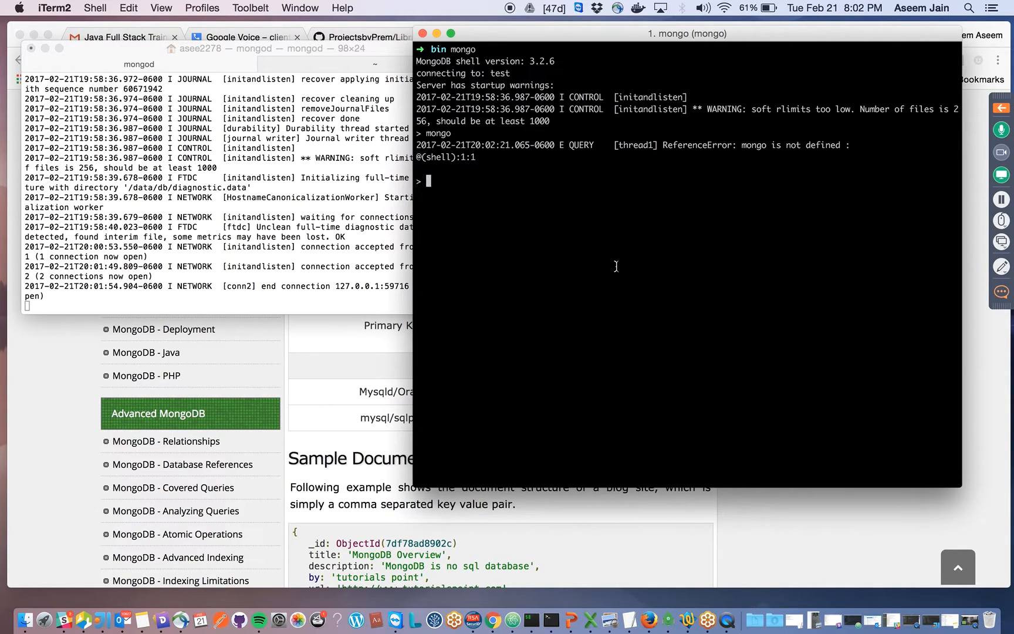
pyautogui.moveTo(333, 55)
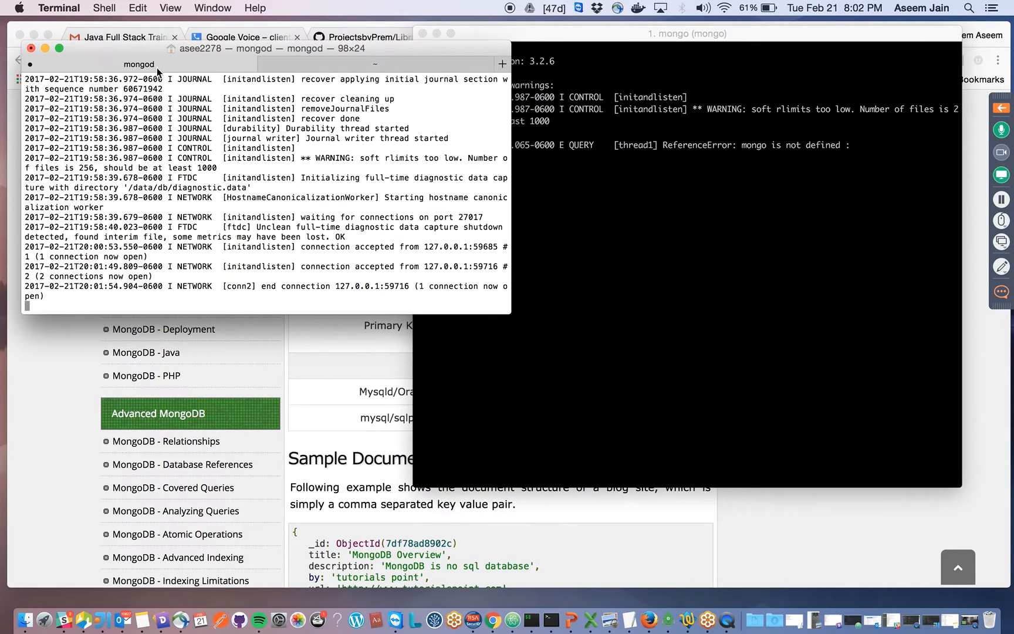
pyautogui.moveTo(614, 170)
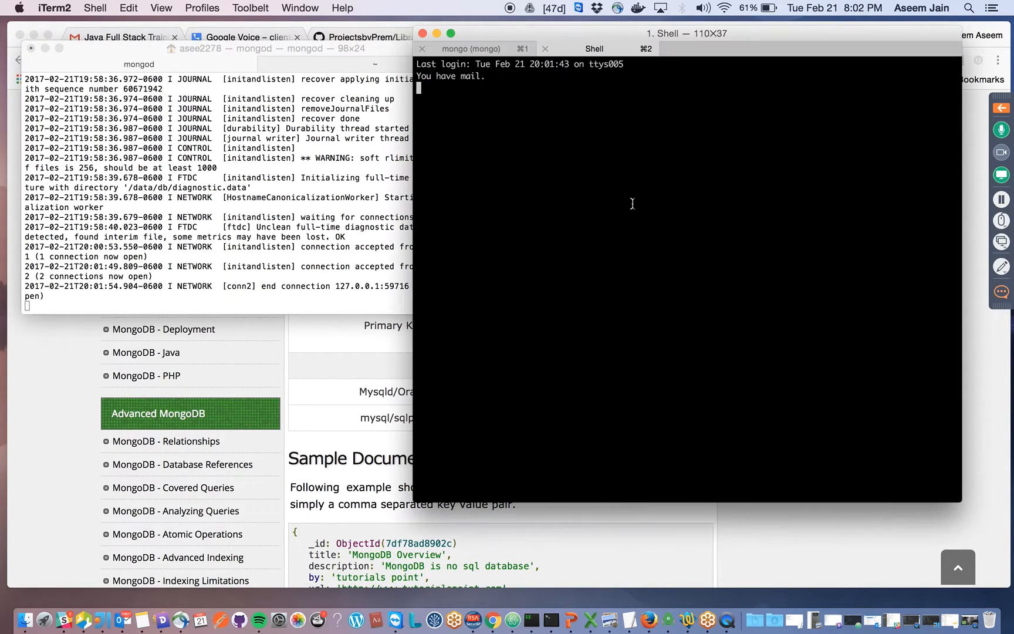
# - Run mongo in the new iTerm2 tab, then open QuickTime Player's Dock menu
pyautogui.write('mongo')
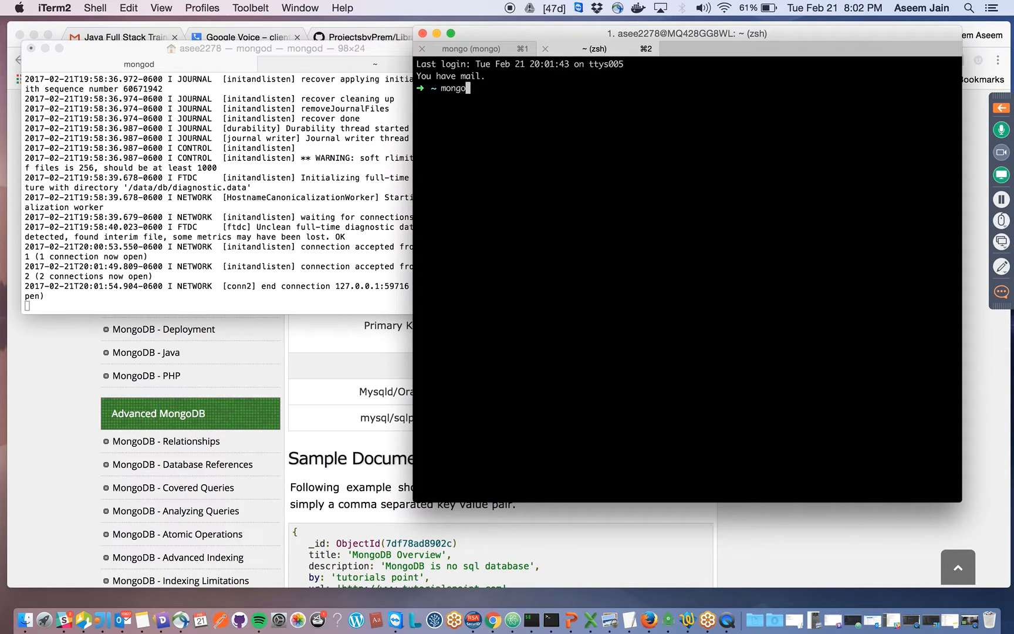
pyautogui.press('Return')
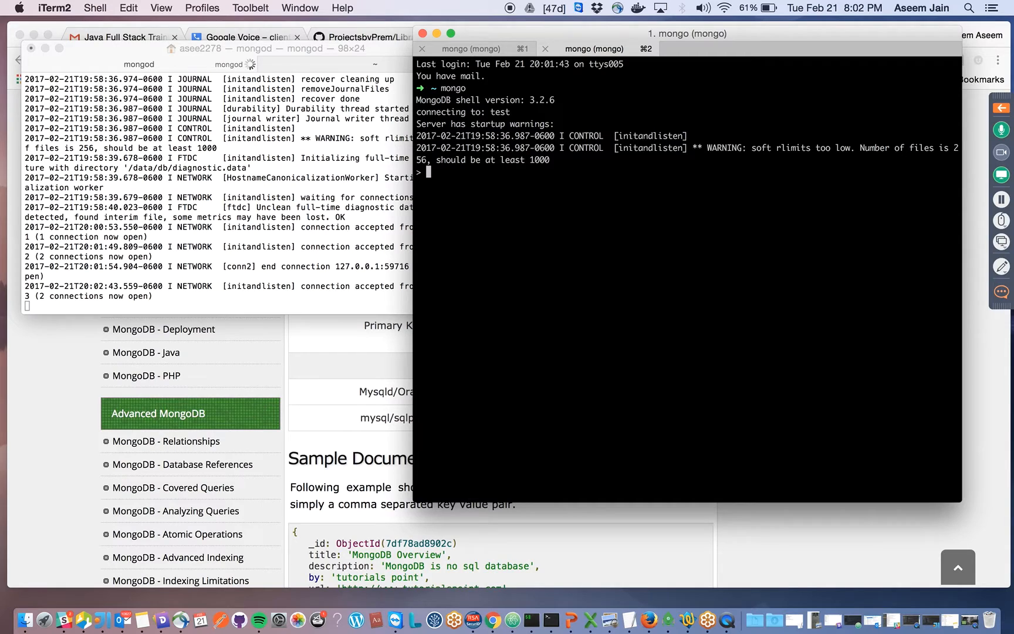
pyautogui.moveTo(617, 204)
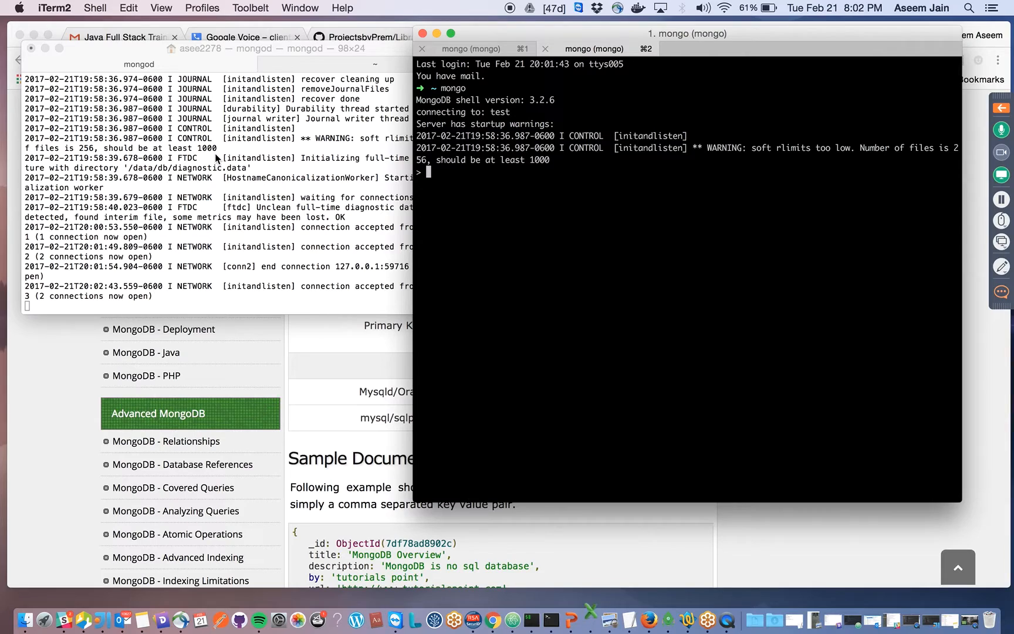
pyautogui.moveTo(686, 352)
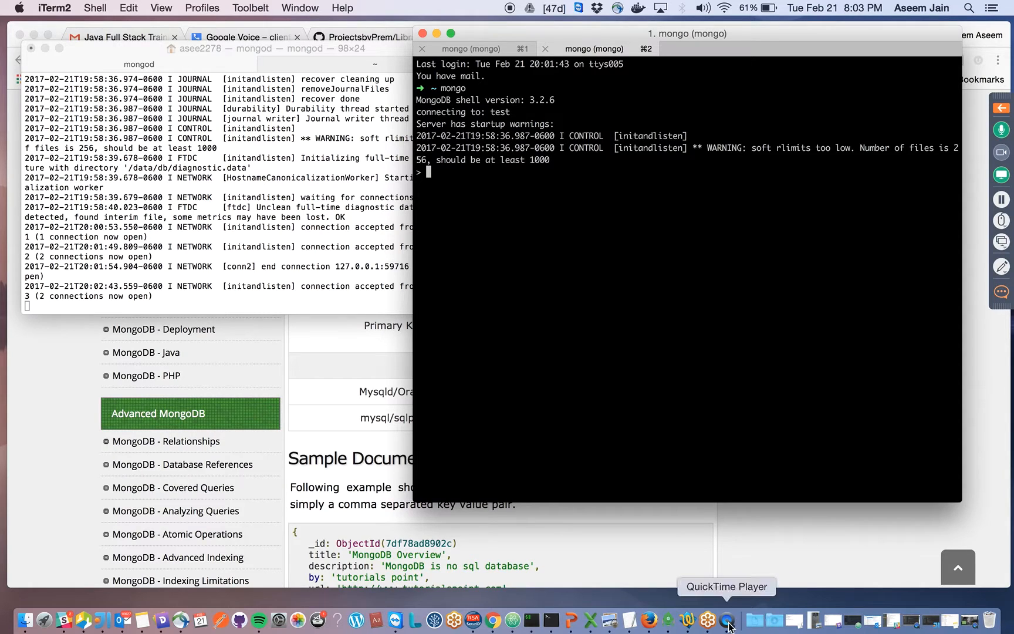
pyautogui.rightClick(729, 621)
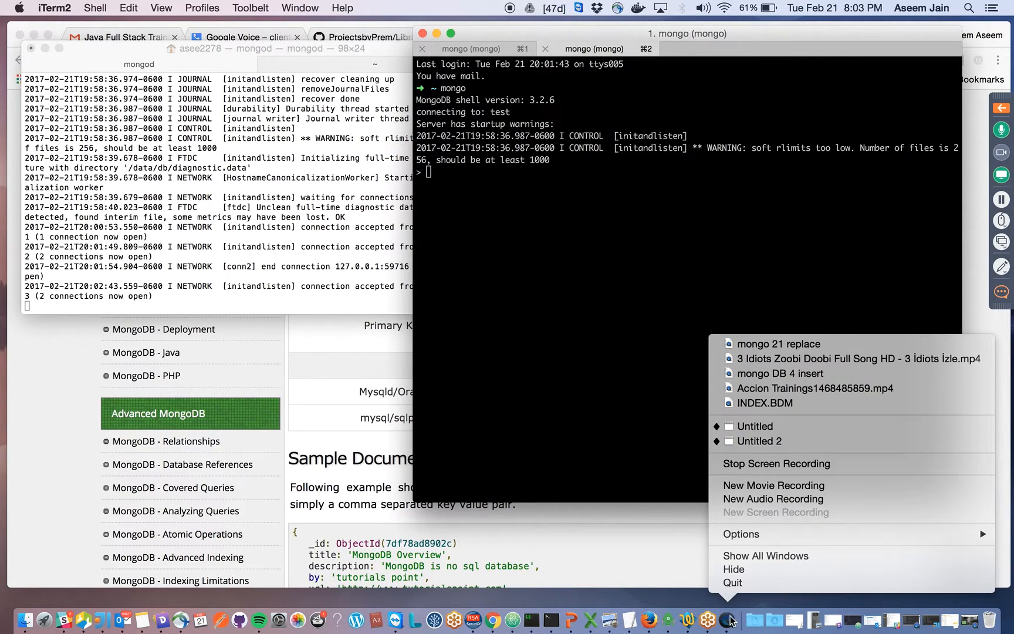